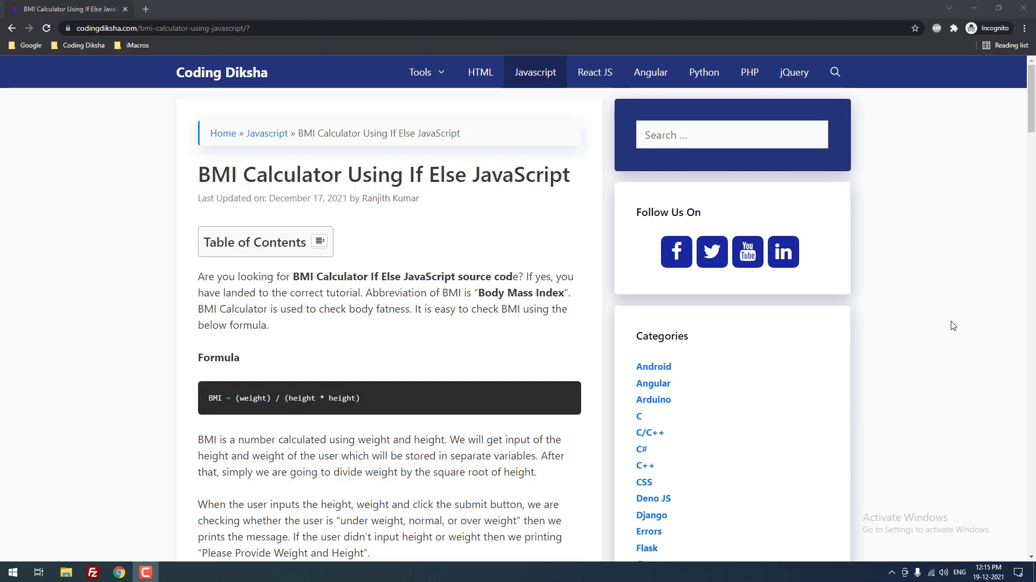
mouse_move(479, 243)
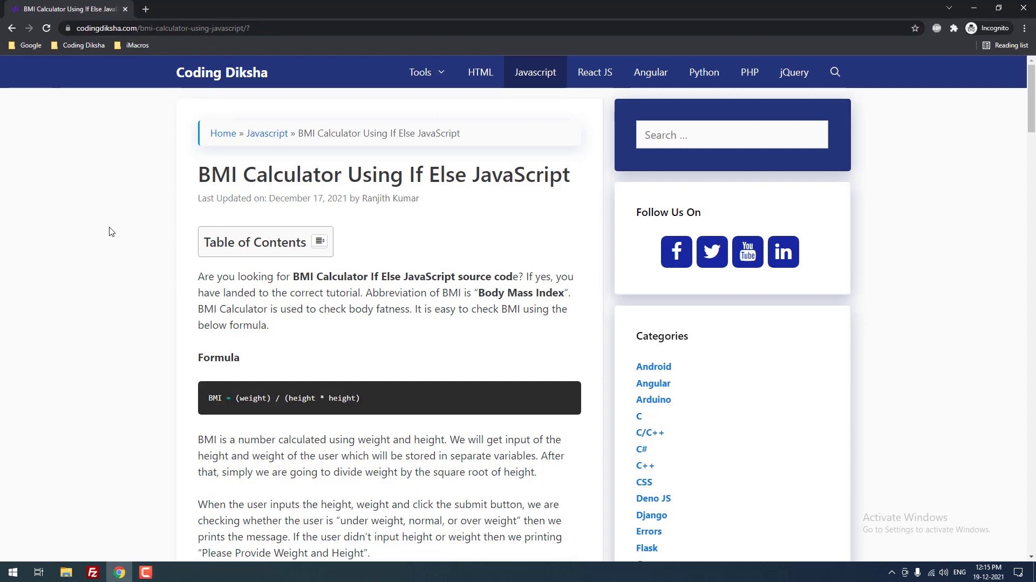
mouse_move(84, 221)
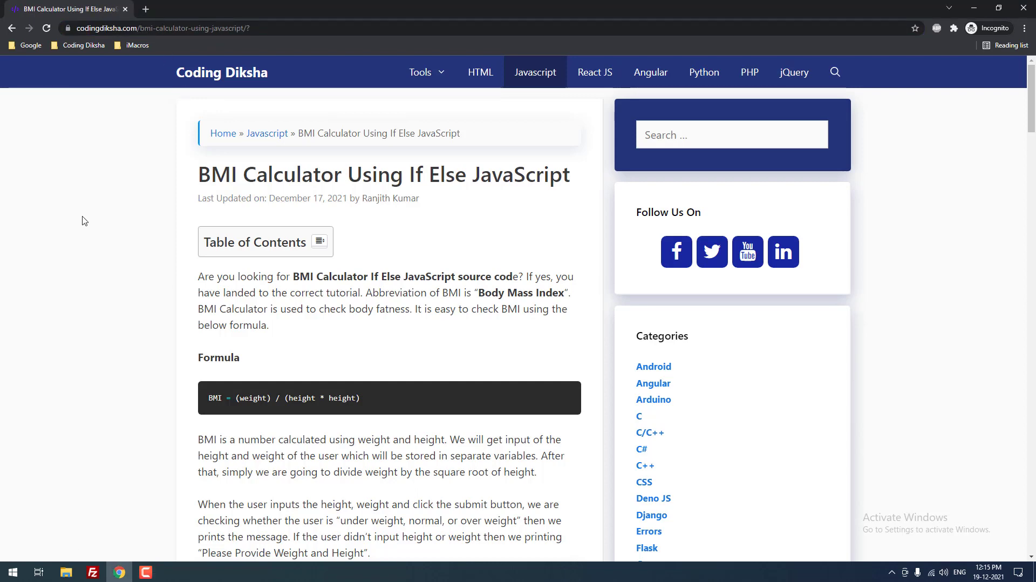
Step: Open the Windows Start menu from the desktop taskbar
left_click(12, 571)
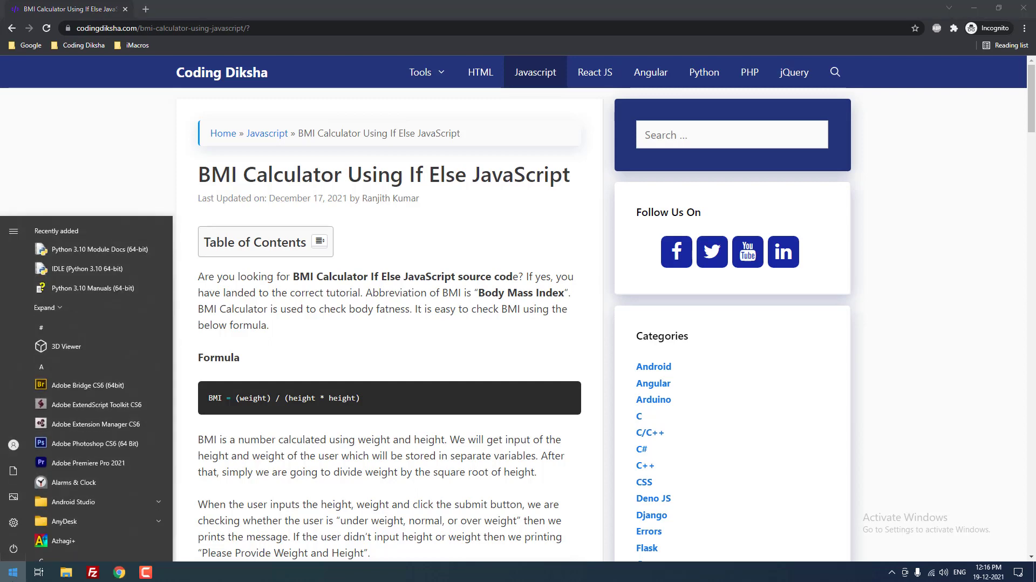
Step: Launch VS Code via a 'visu' search and open the JavaScript folder as the workspace
type("visu")
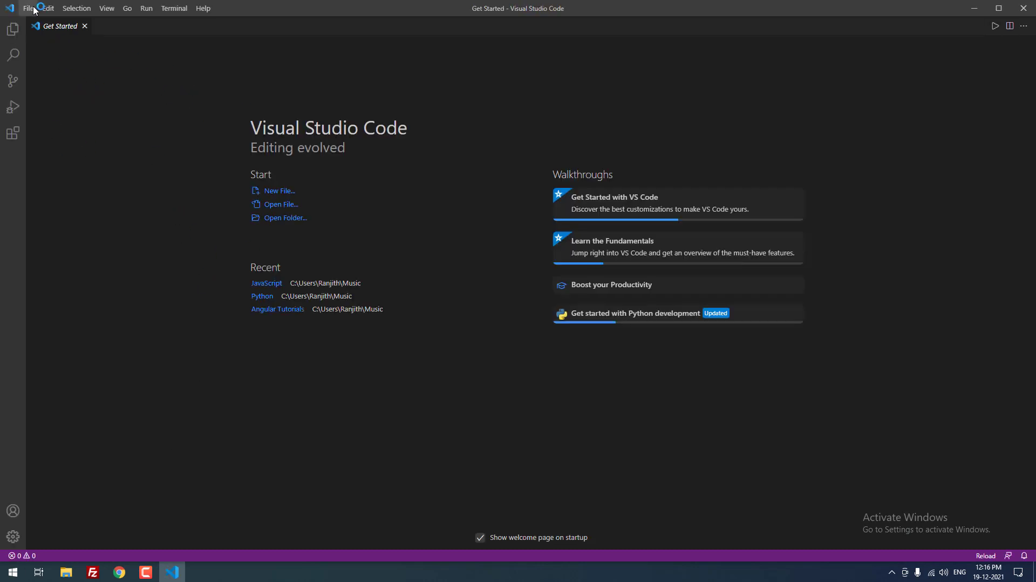
left_click(284, 217)
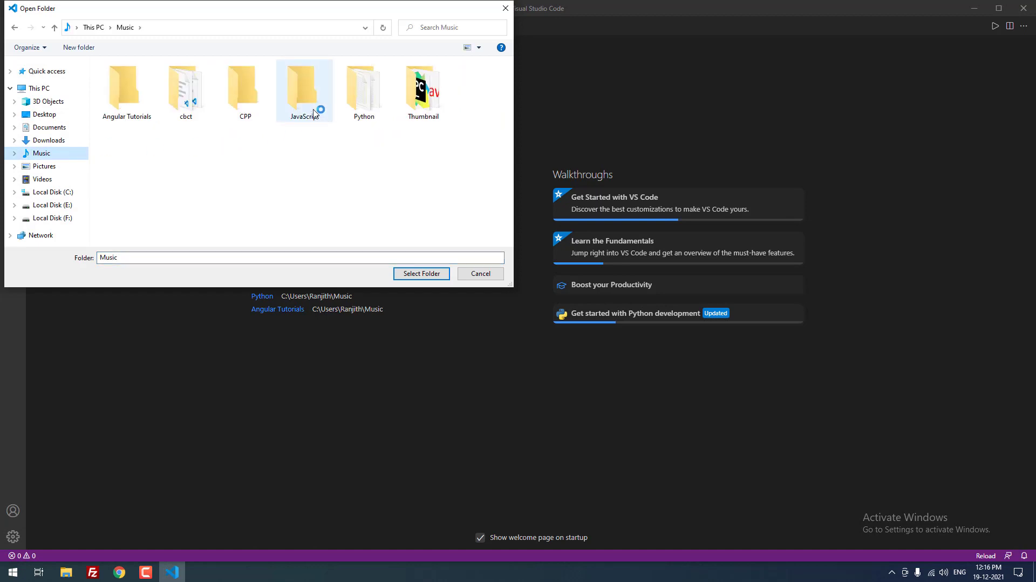
double_click(304, 86)
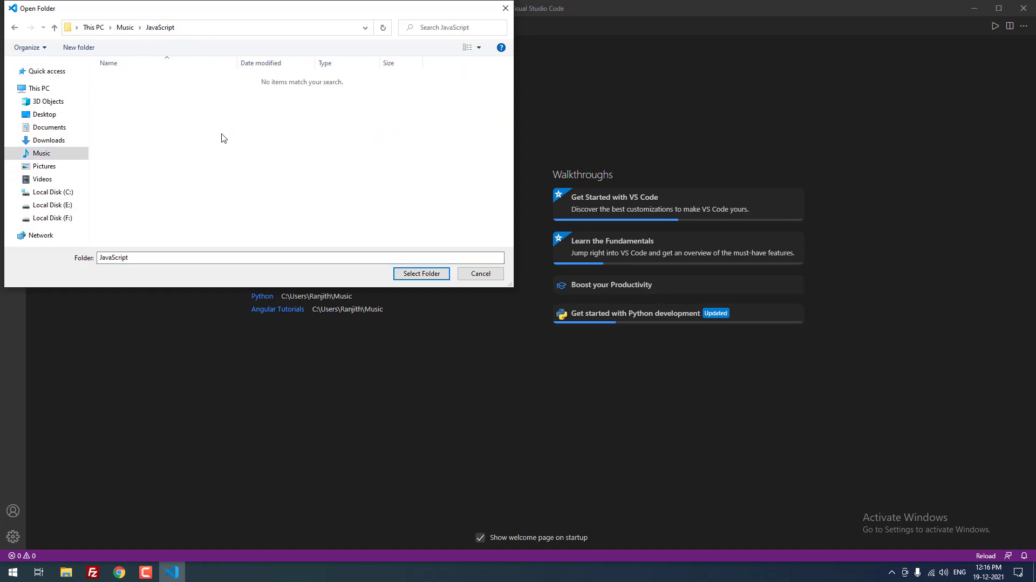
mouse_move(357, 220)
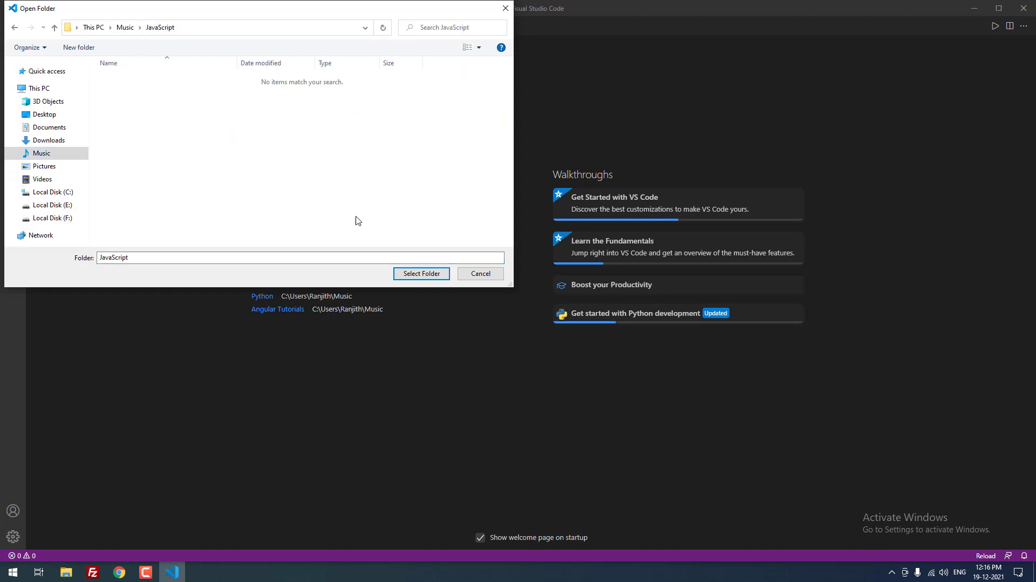
left_click(420, 273)
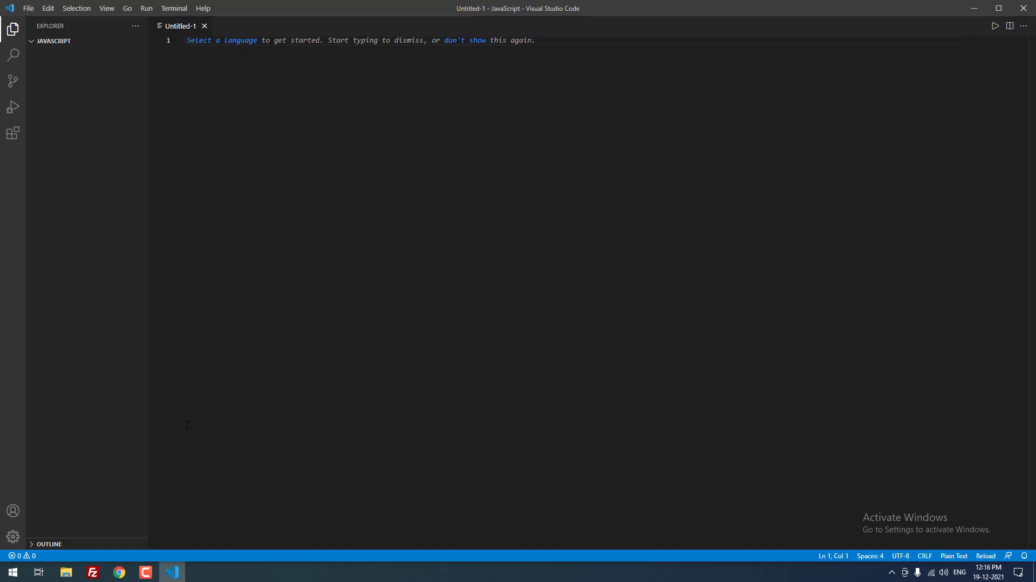
Step: Return to the Chrome tutorial and scroll to the BMI demo form and index.html code
left_click(119, 571)
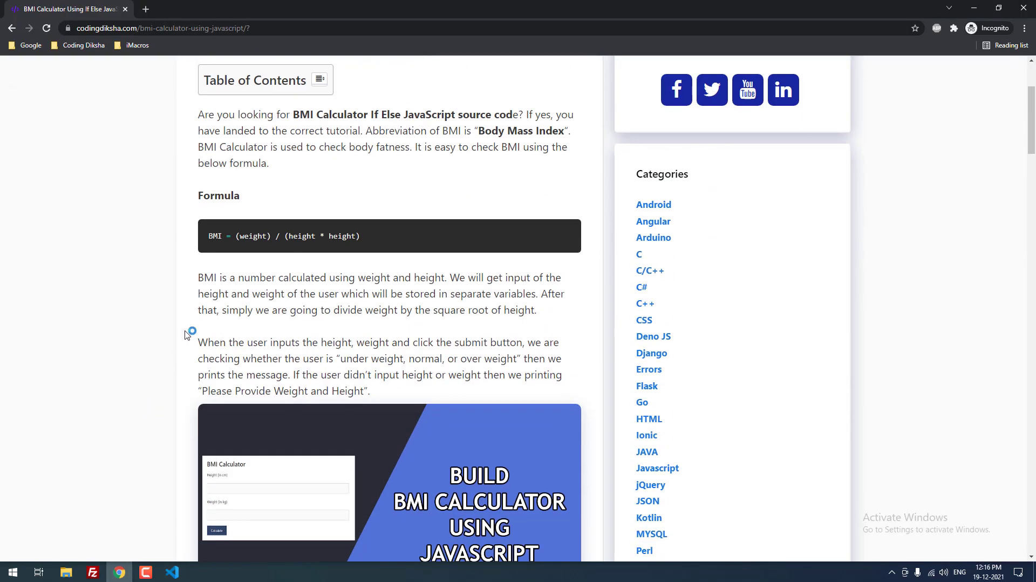
mouse_move(249, 225)
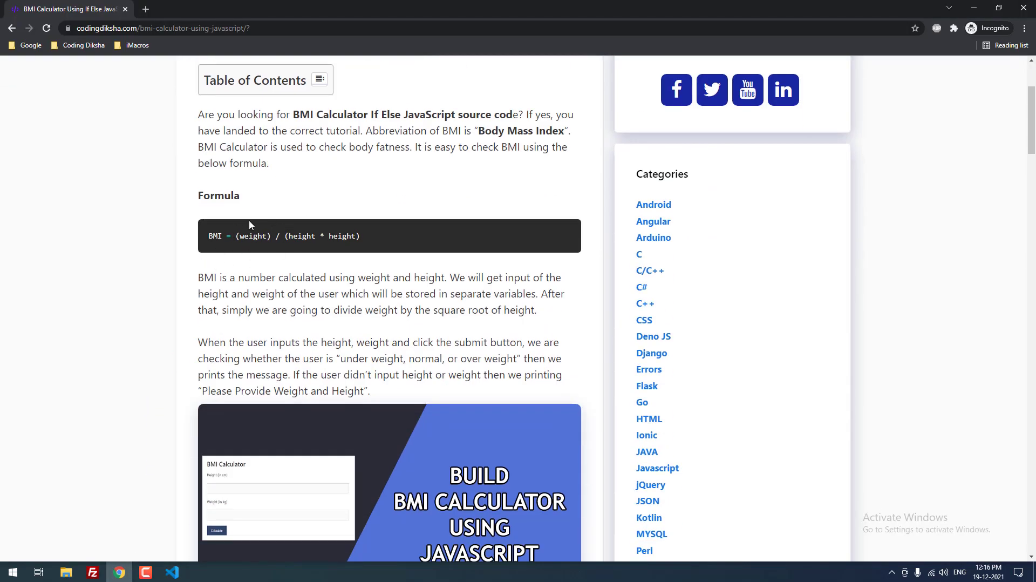
mouse_move(230, 245)
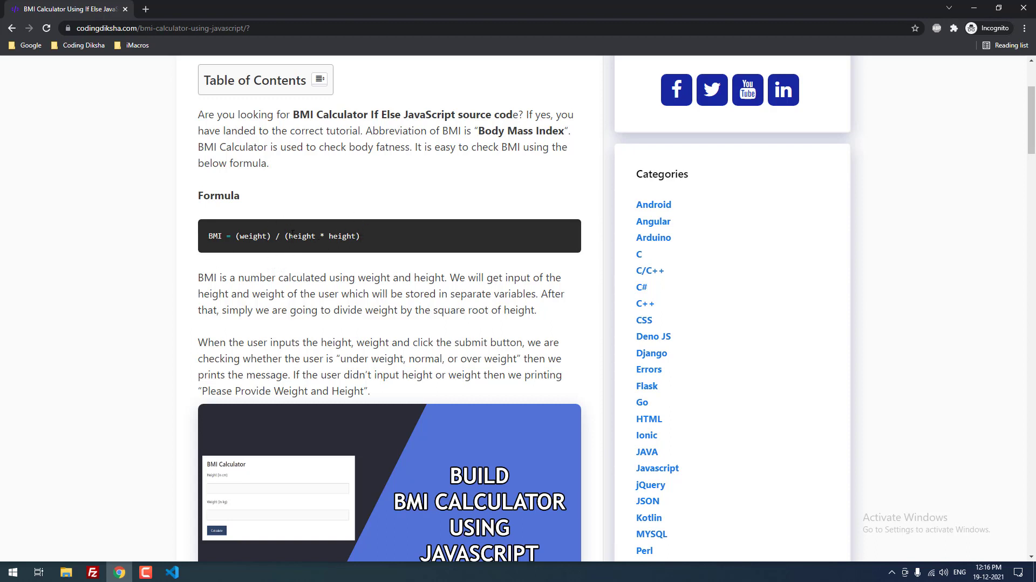
scroll("down", 3)
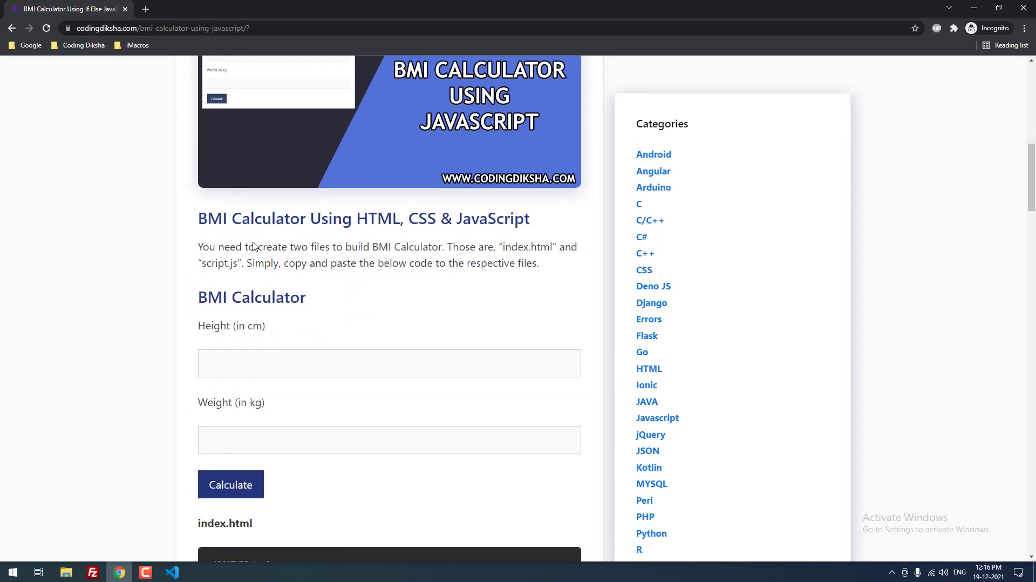
scroll("down", 3)
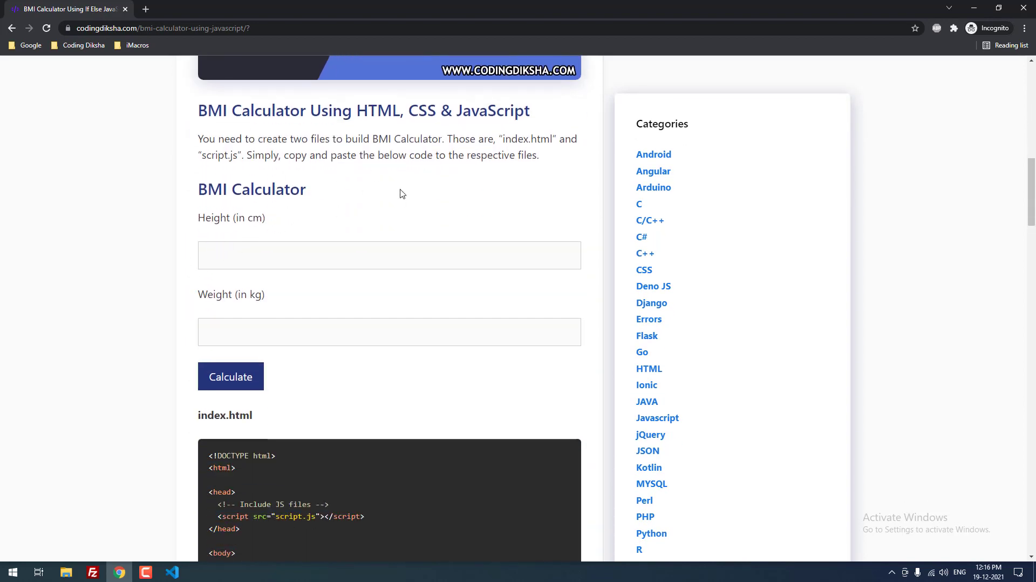
mouse_move(309, 188)
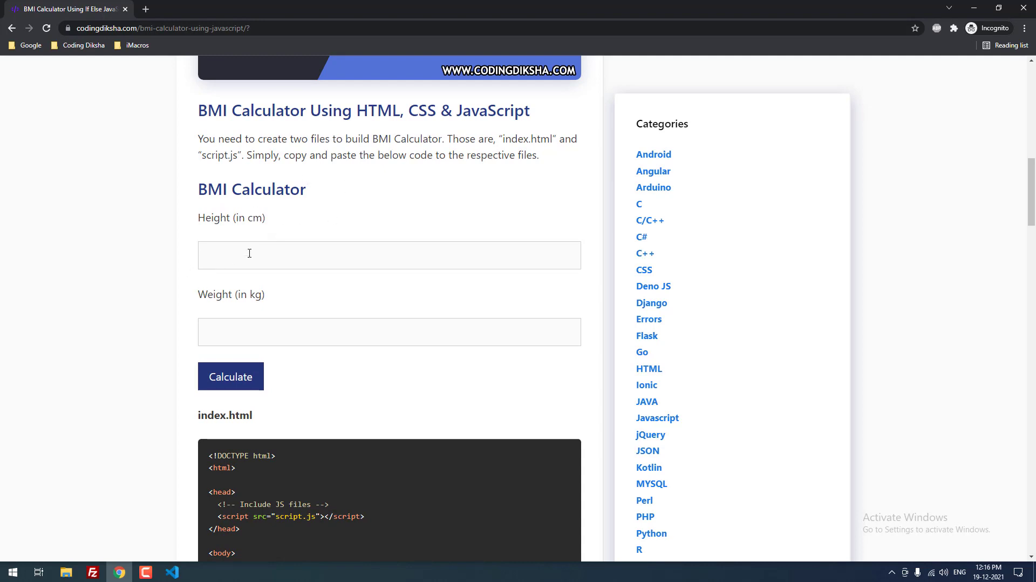
mouse_move(202, 247)
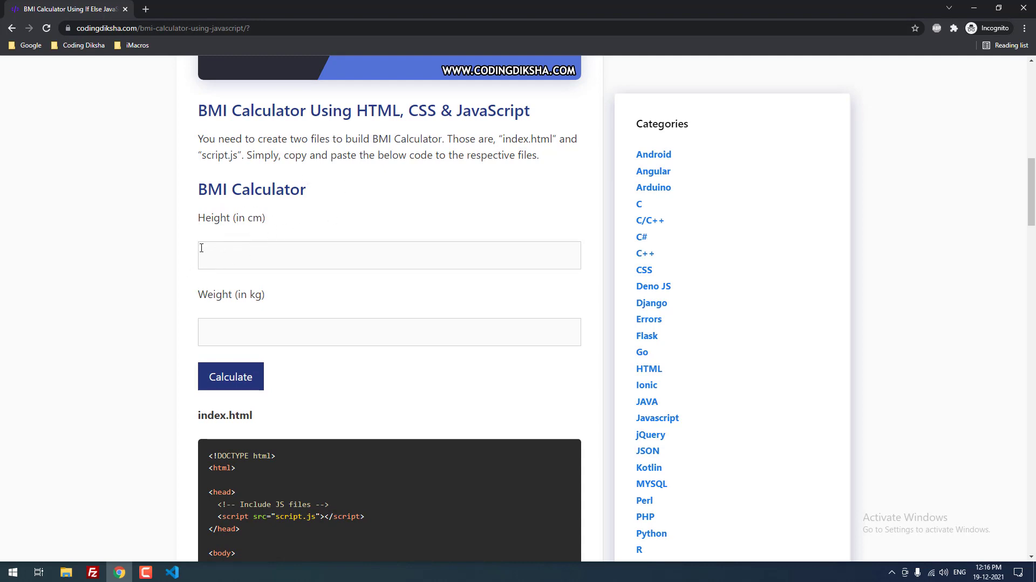
mouse_move(229, 243)
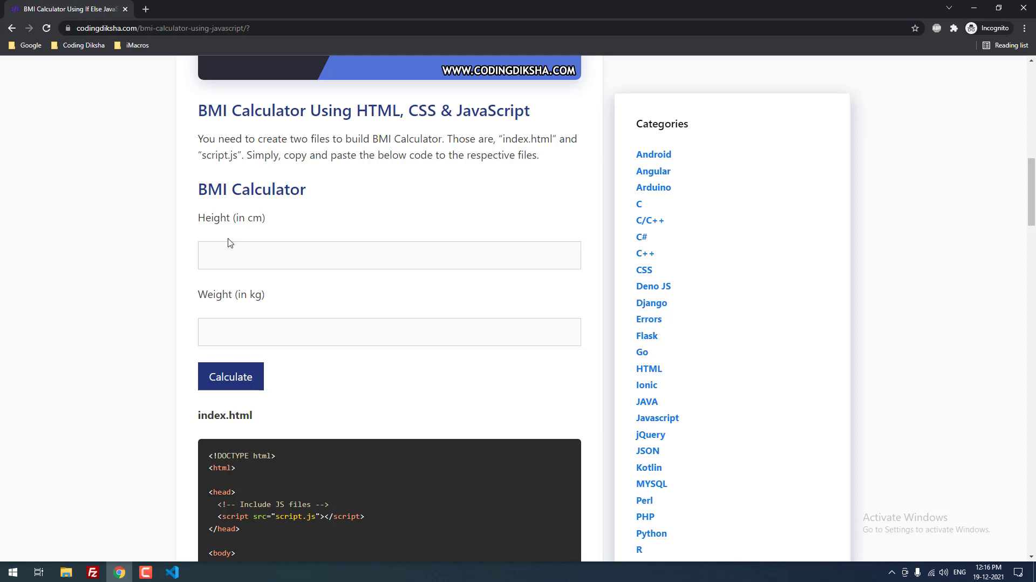
mouse_move(188, 266)
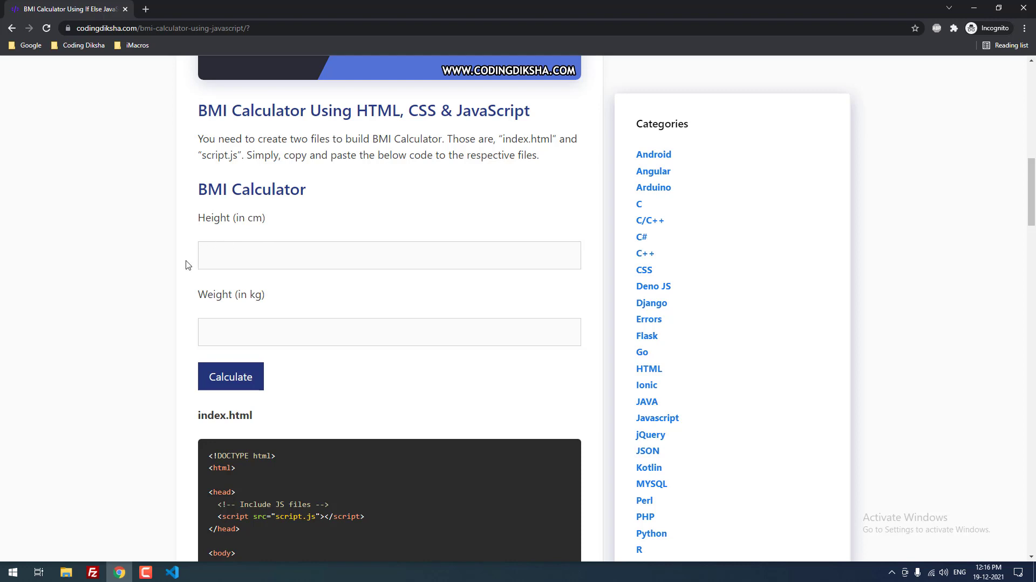
mouse_move(257, 287)
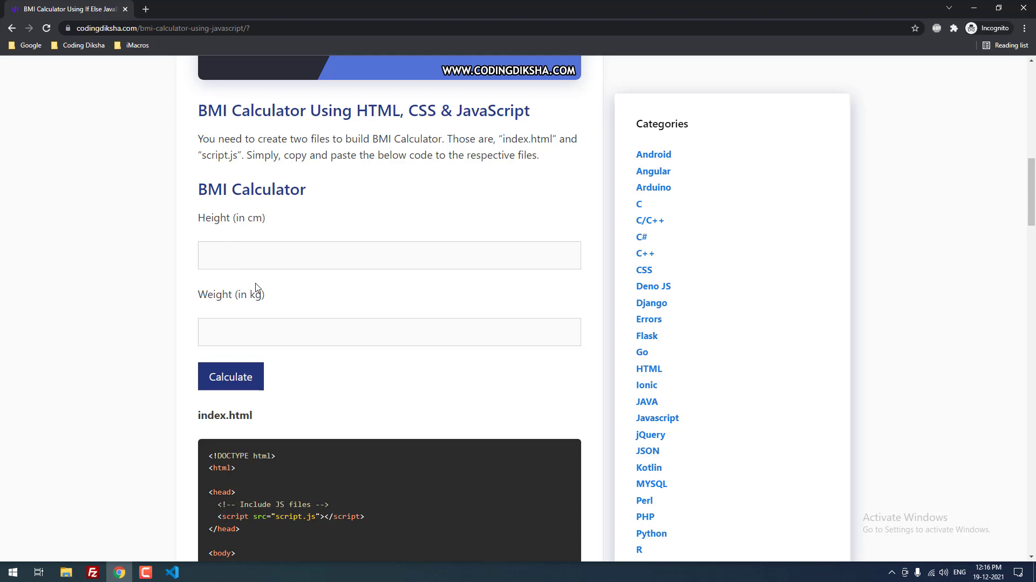
Step: Paste the copied index.html markup into VS Code and name the file index.html in the save dialog
scroll("down", 3)
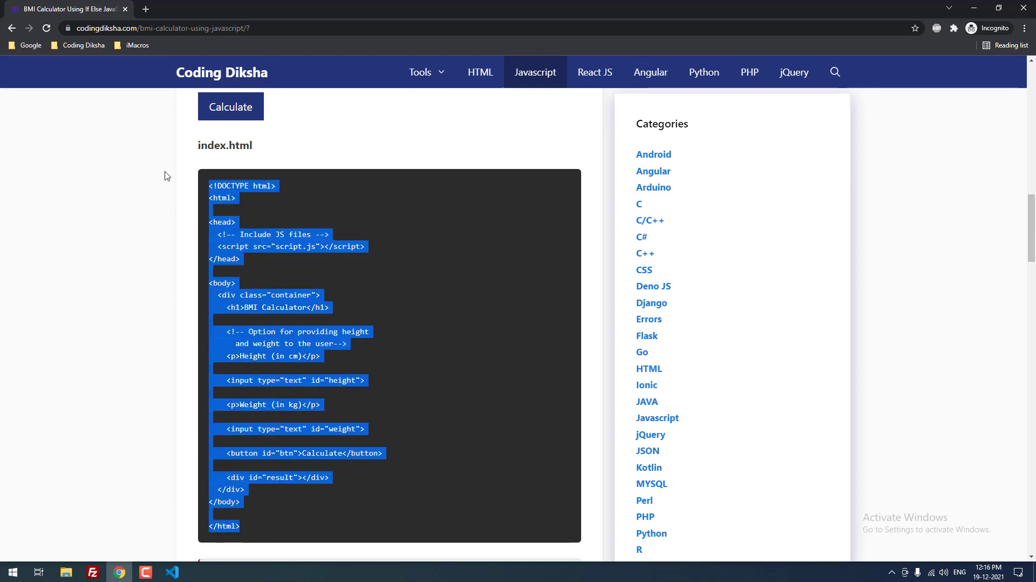
mouse_move(167, 508)
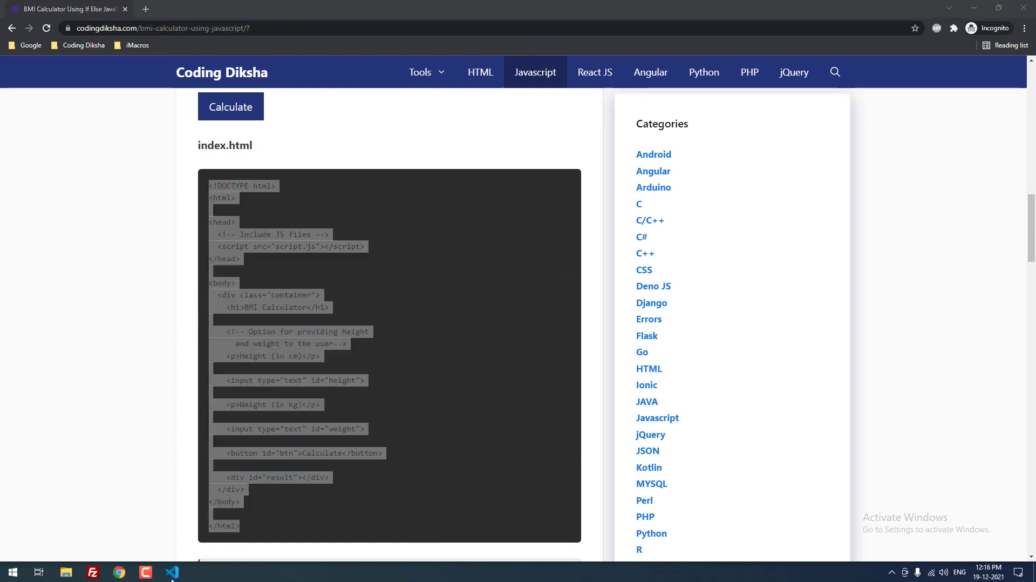
left_click(171, 572)
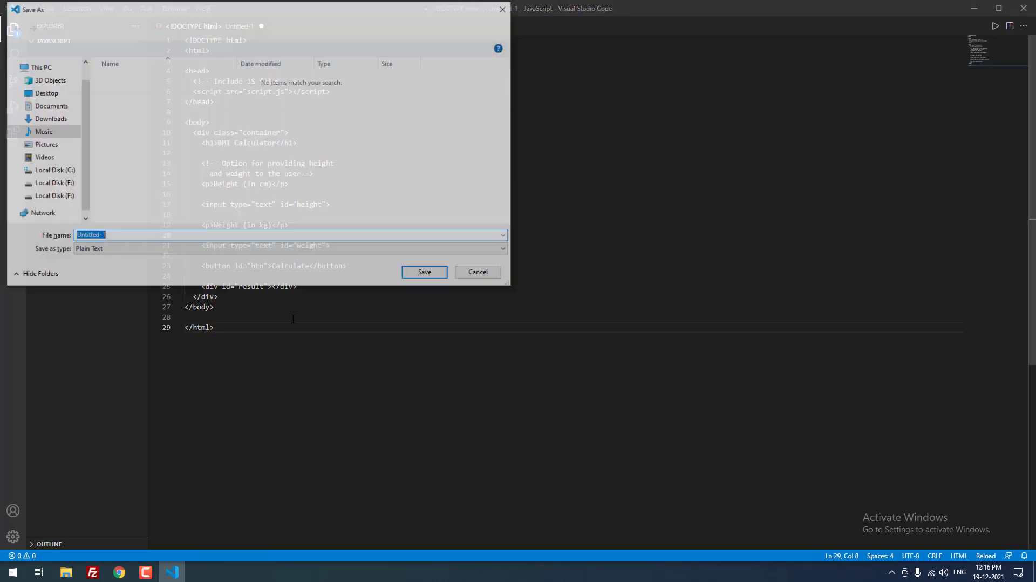
type("index.html")
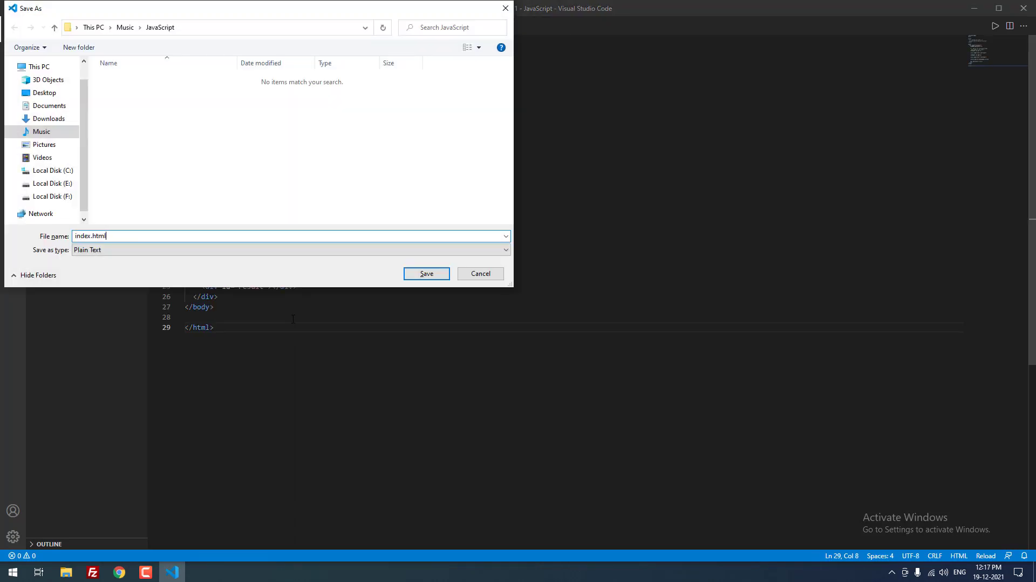
Step: Save index.html in the JavaScript folder and start a new file from the File menu
left_click(426, 273)
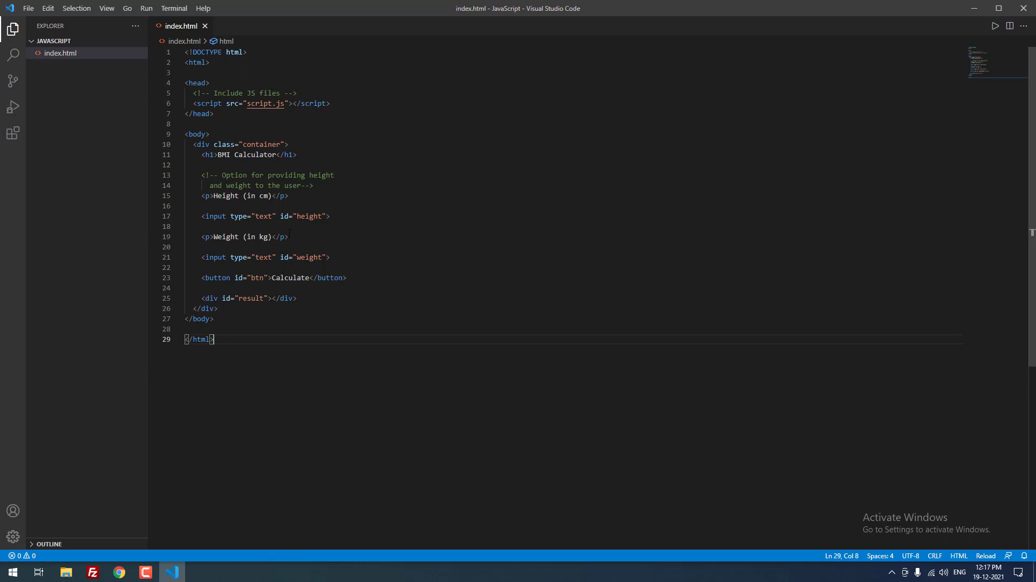
mouse_move(210, 298)
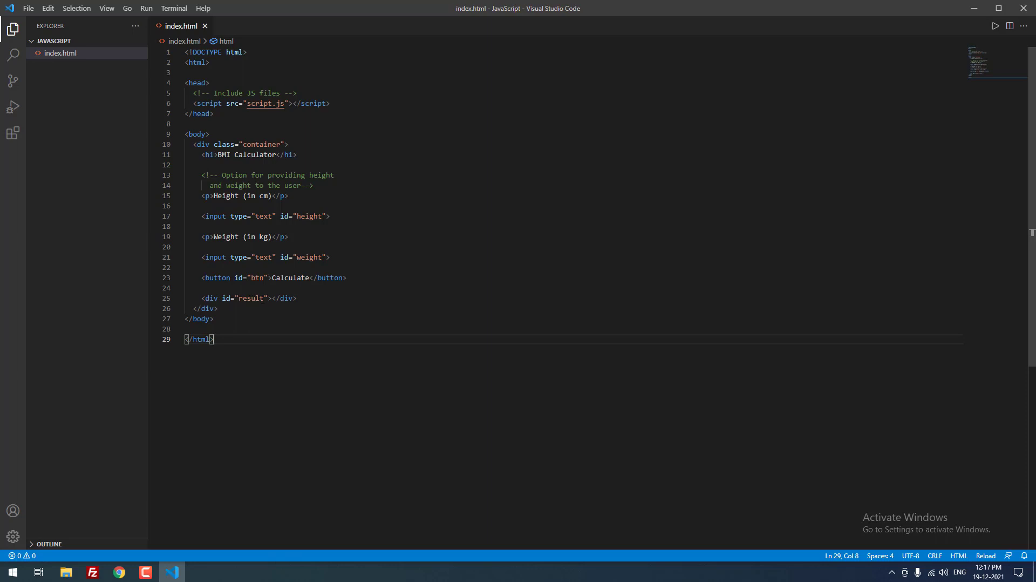
left_click(28, 8)
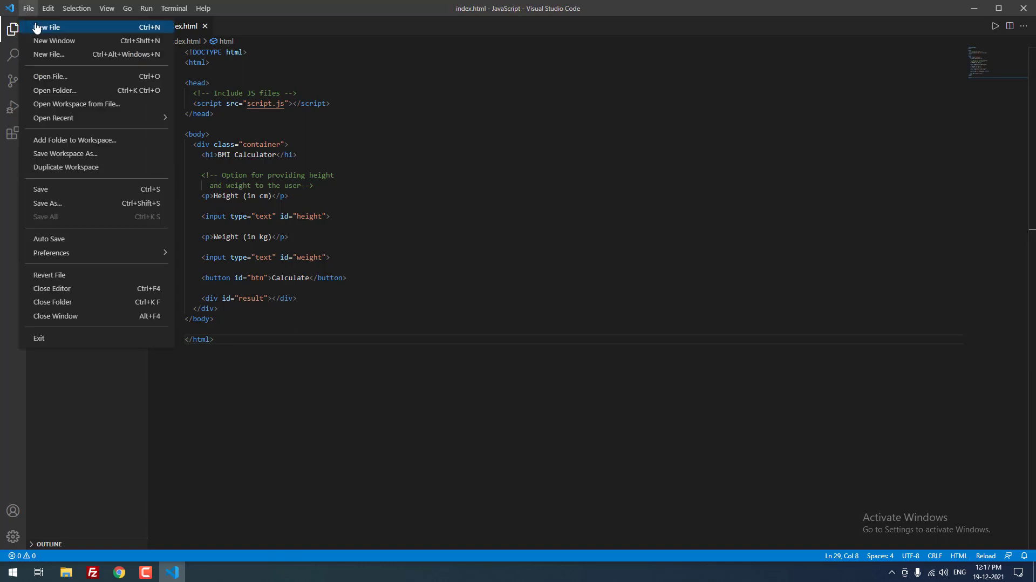
Step: Go back to Chrome and scroll to the tutorial's script.js calculateBMI code
left_click(118, 571)
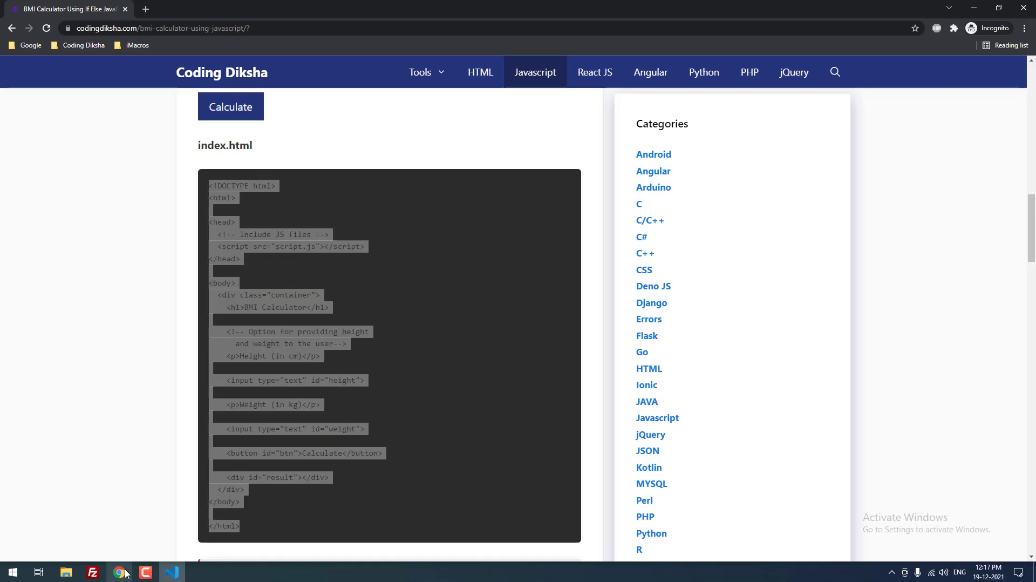
scroll("down", 3)
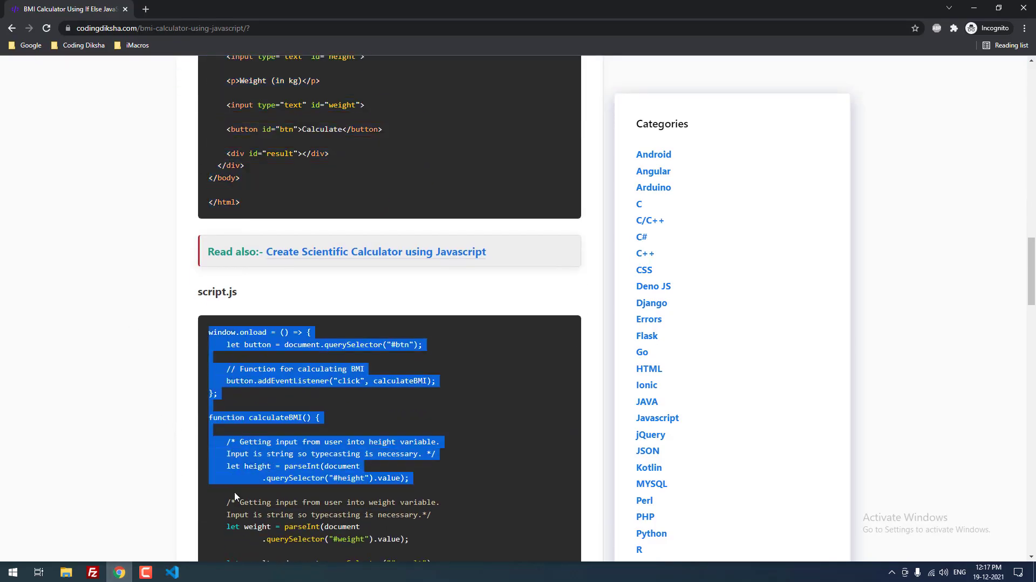
scroll("down", 3)
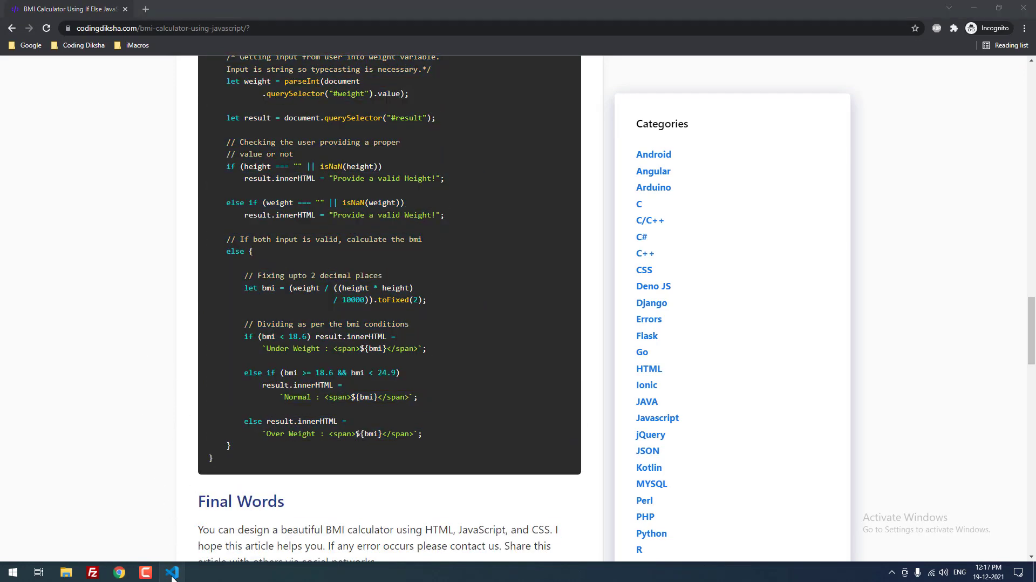
Step: Paste the BMI code into VS Code and save it as script.js in the JavaScript folder
left_click(171, 573)
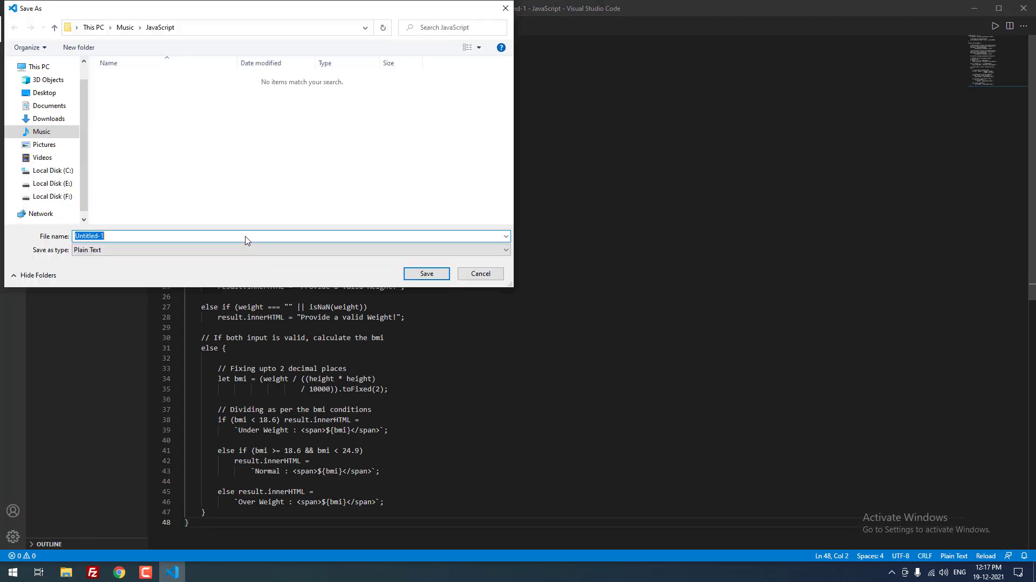
type("script.js")
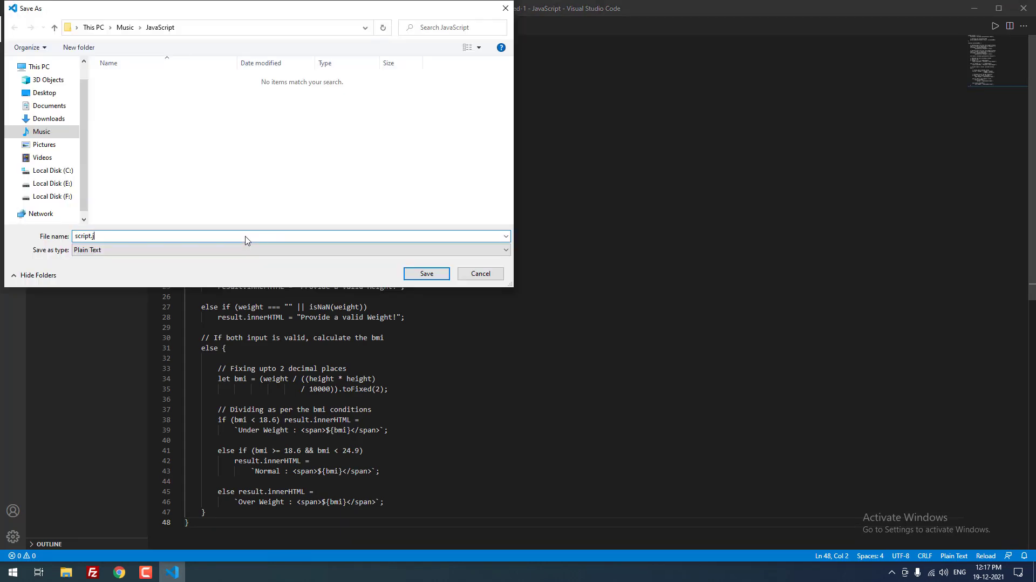
left_click(427, 273)
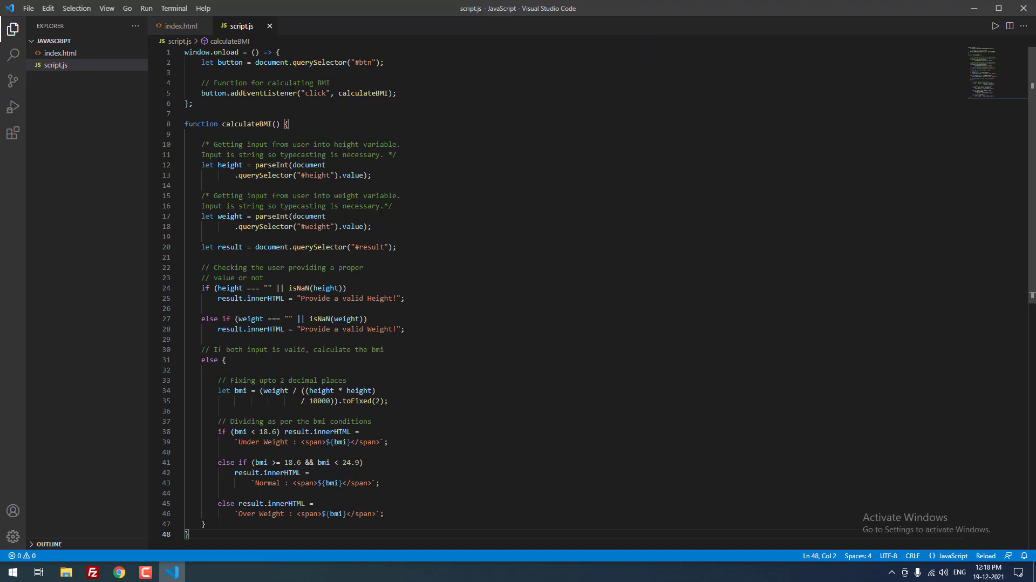
Step: Read through index.html and script.js, ending back on the index.html markup
left_click(180, 26)
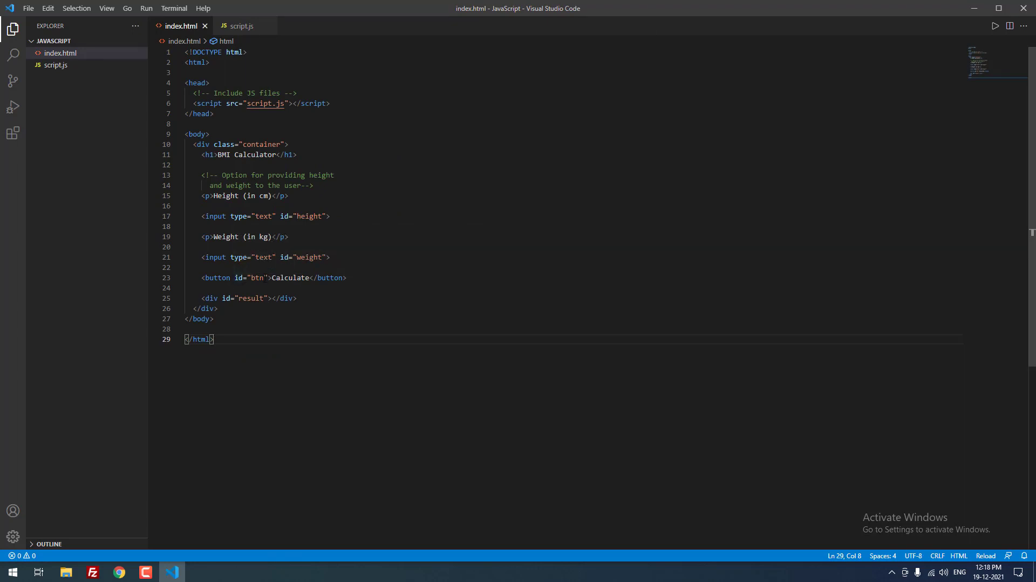
left_click(240, 26)
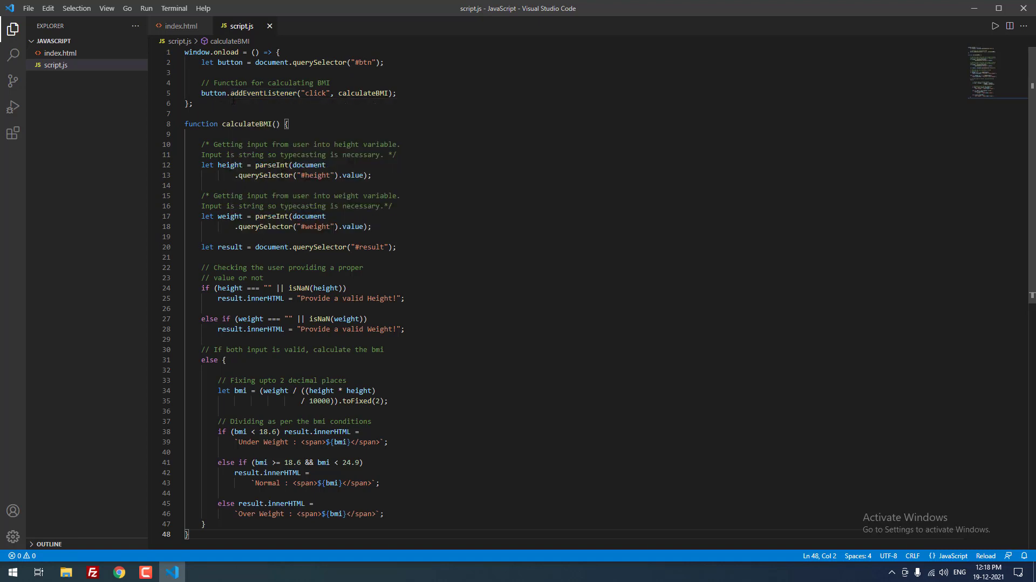
mouse_move(363, 92)
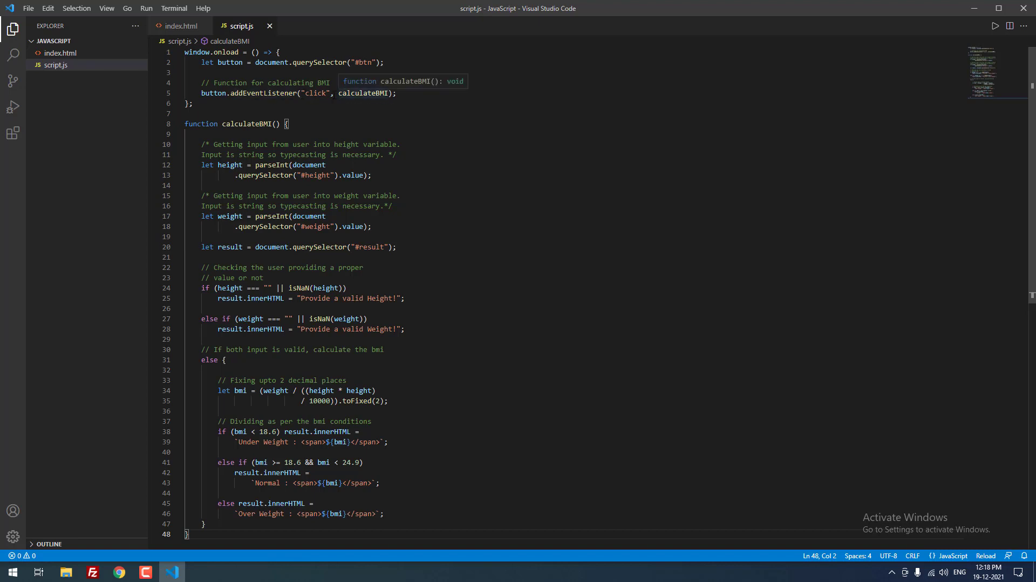
mouse_move(363, 93)
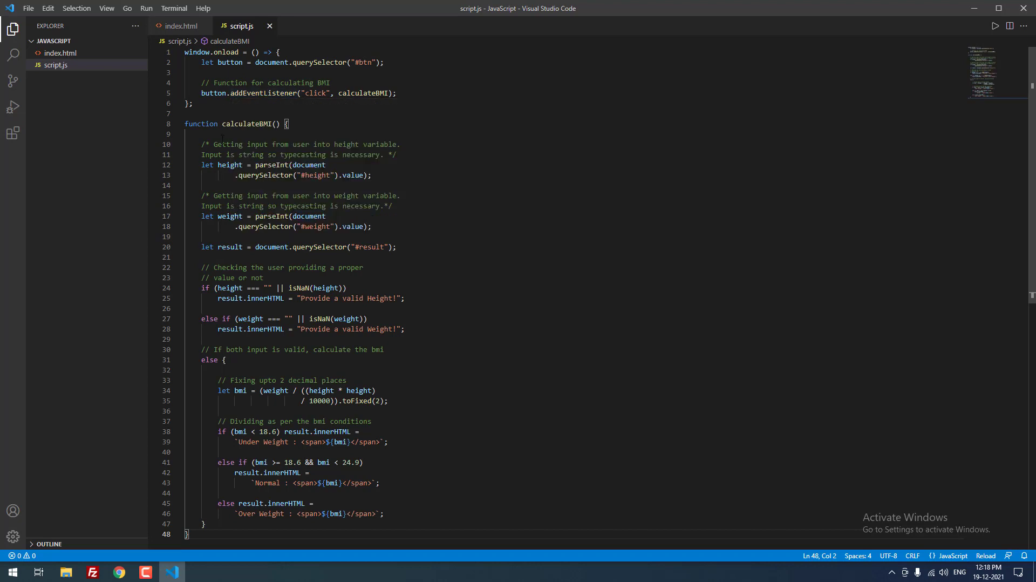
scroll("down", 3)
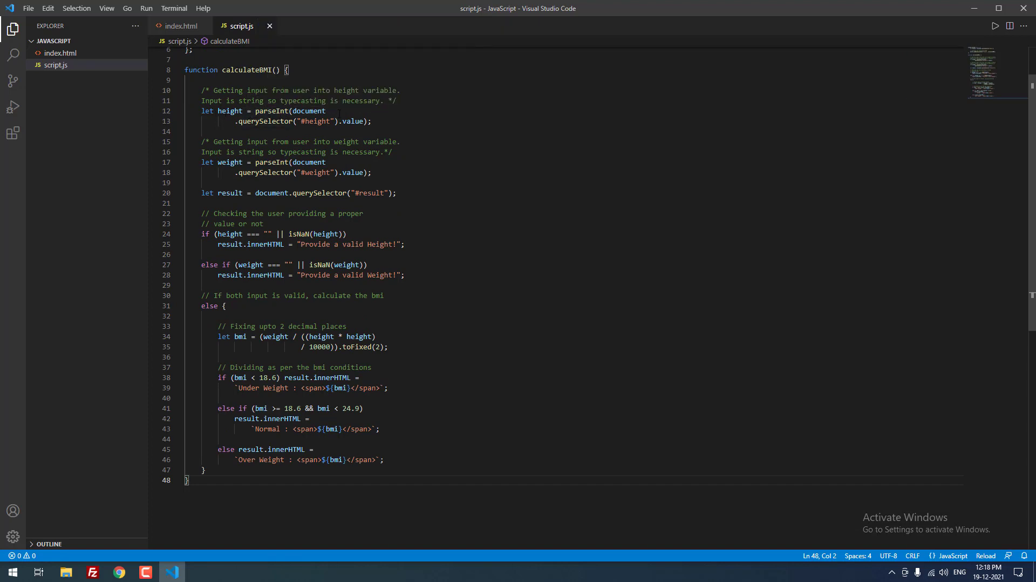
scroll("up", 3)
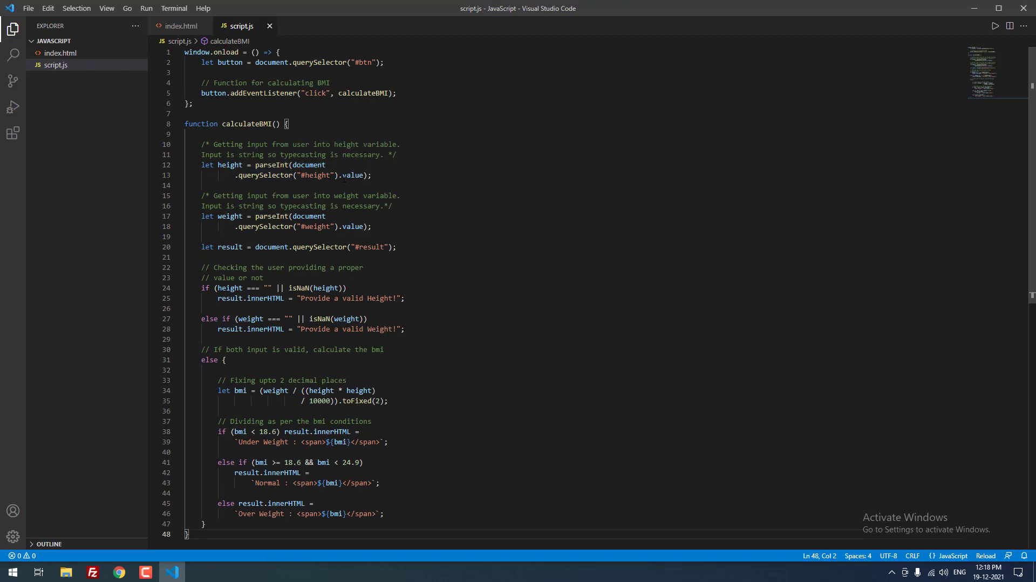
left_click(181, 26)
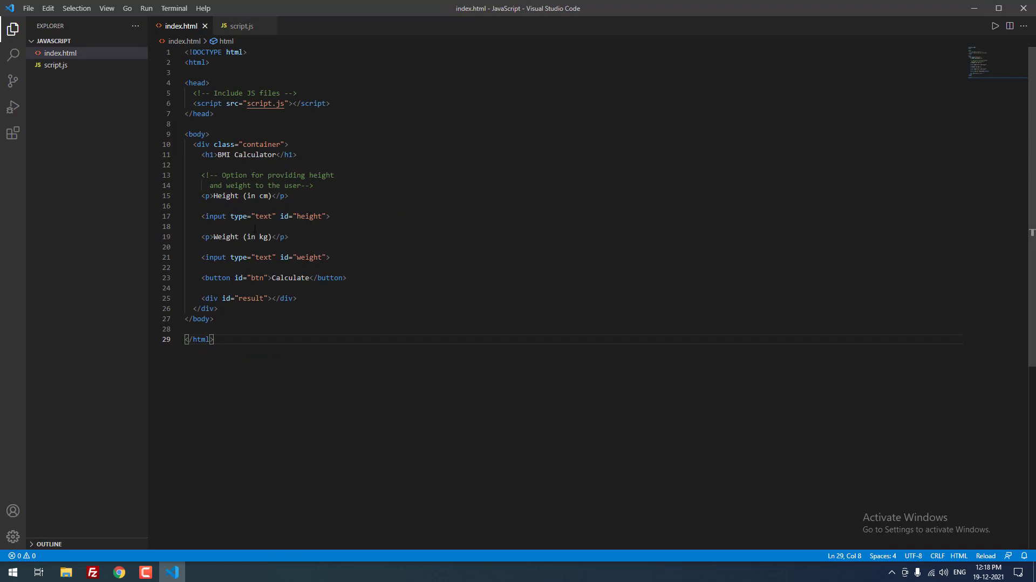
Step: Review calculateBMI in script.js down to the weight conditions and back to the top
left_click(240, 26)
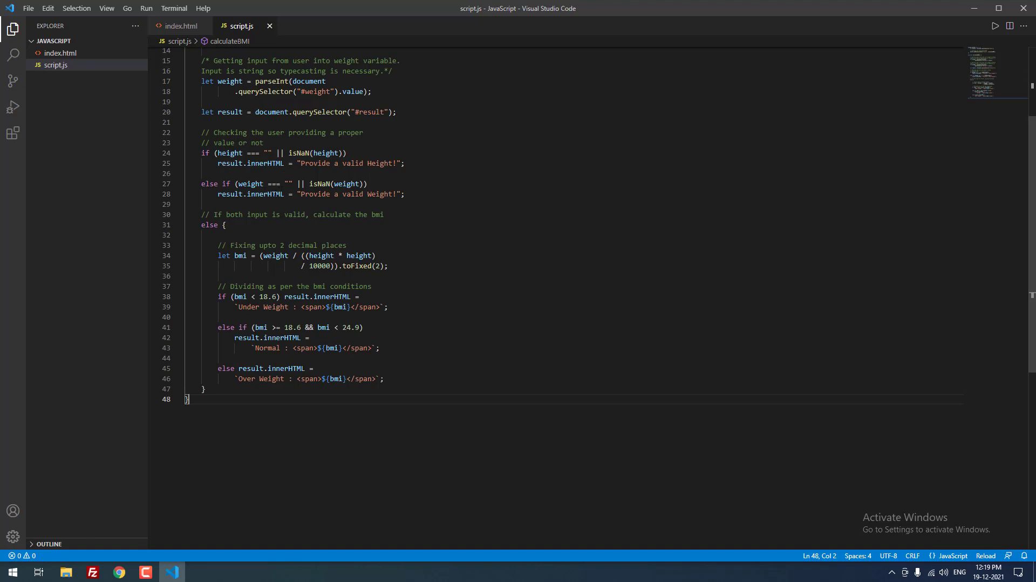
scroll("down", 3)
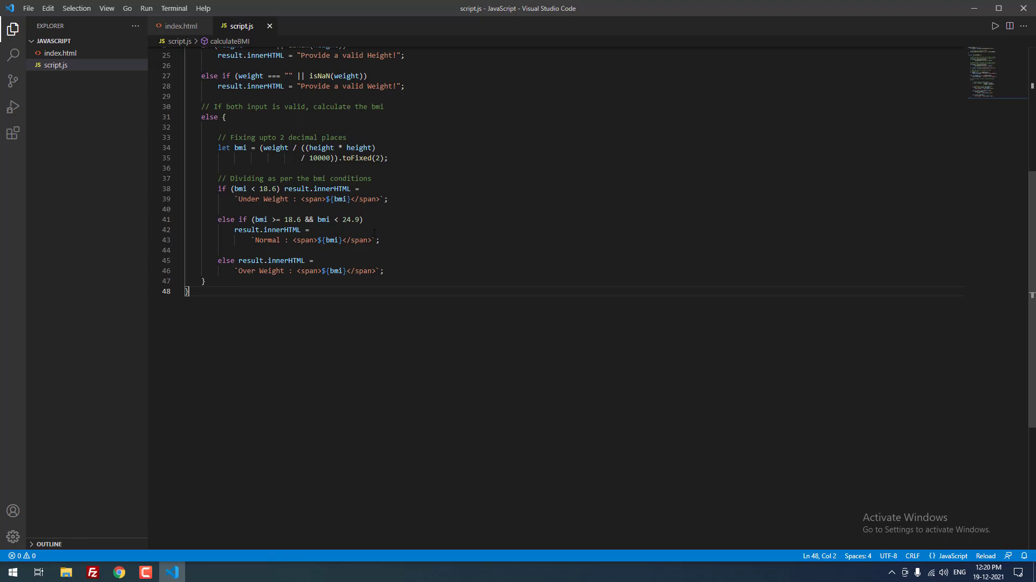
scroll("up", 3)
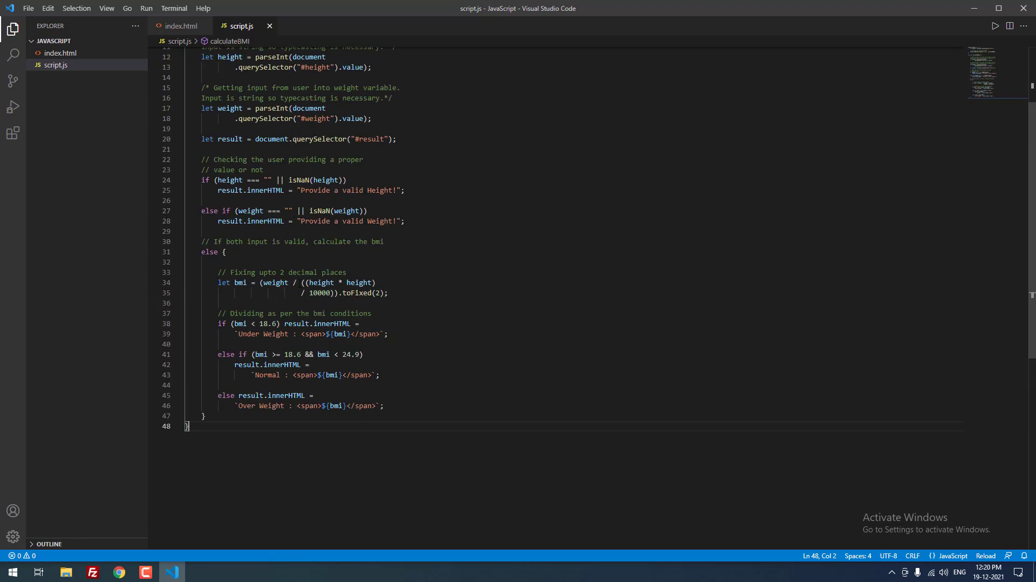
scroll("up", 3)
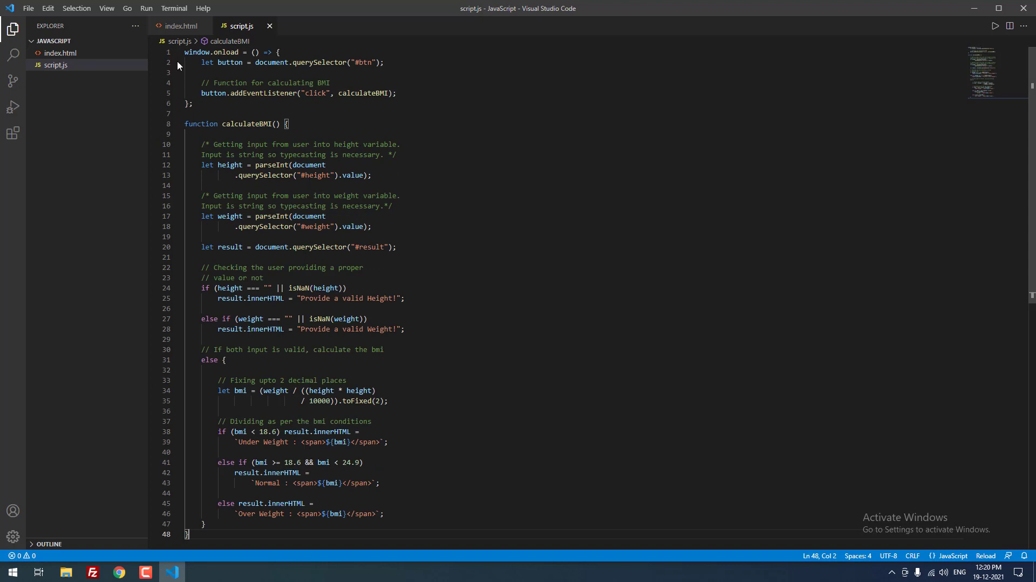
Step: Run index.html without debugging to open the BMI Calculator page in the browser
left_click(182, 25)
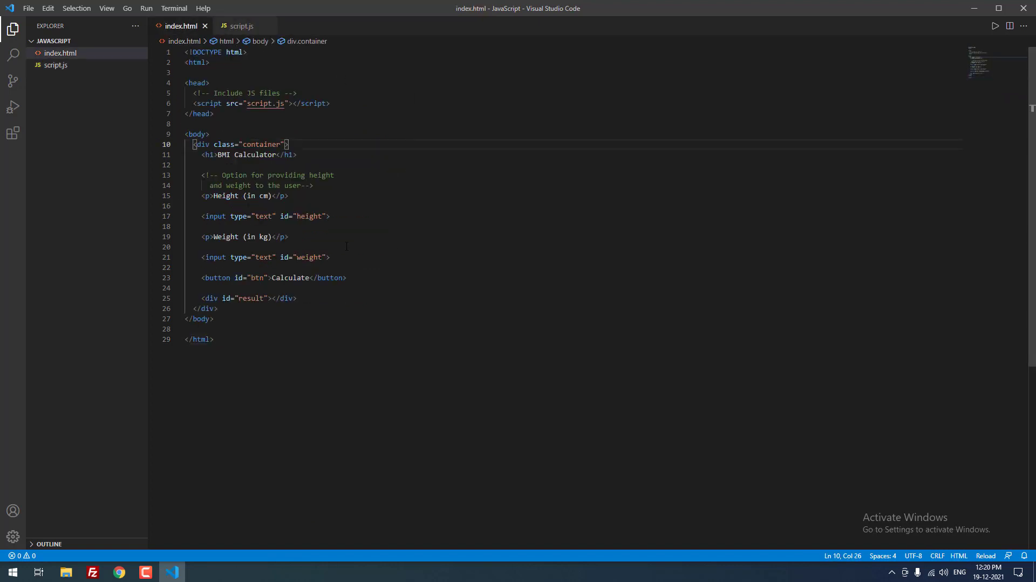
left_click(311, 277)
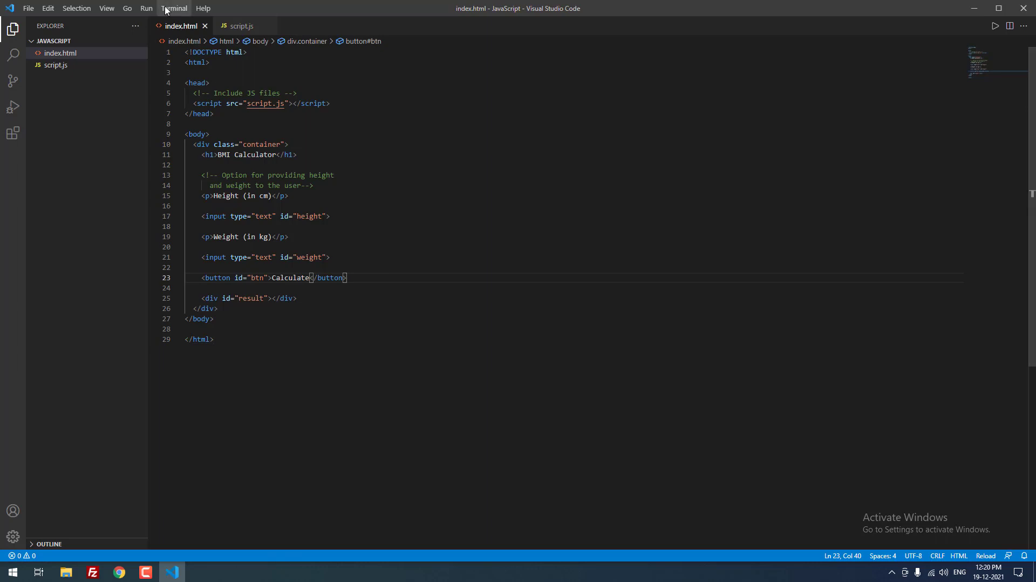
left_click(147, 8)
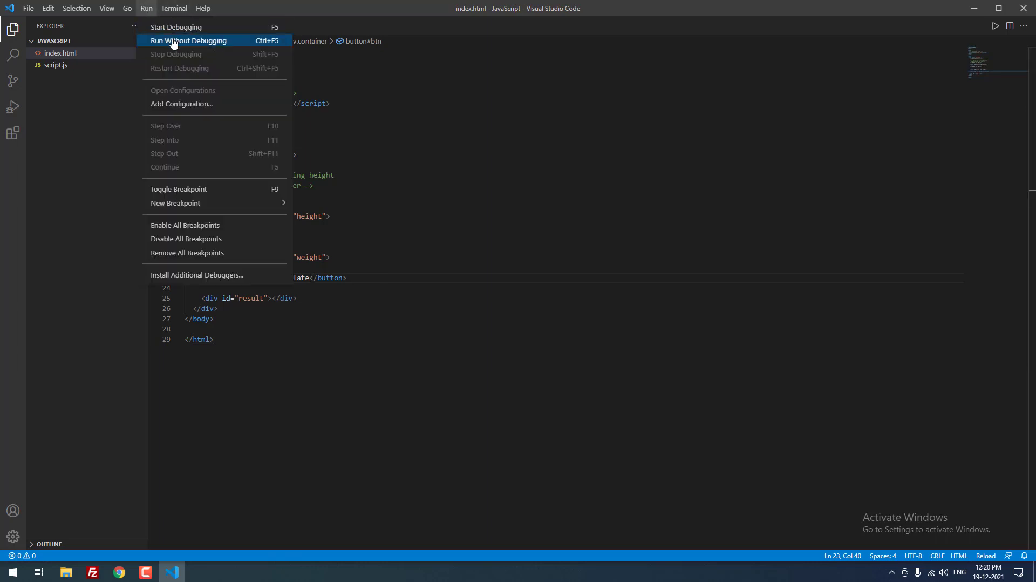
left_click(188, 41)
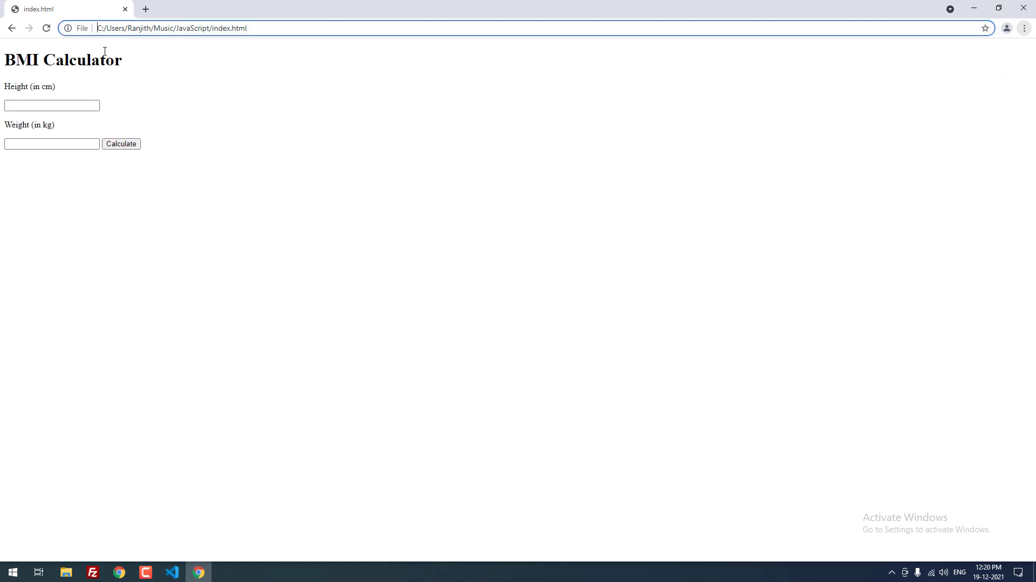
Step: Enter height 160 and weight 70 and calculate, giving 'Over Weight : 27.34'
left_click(52, 104)
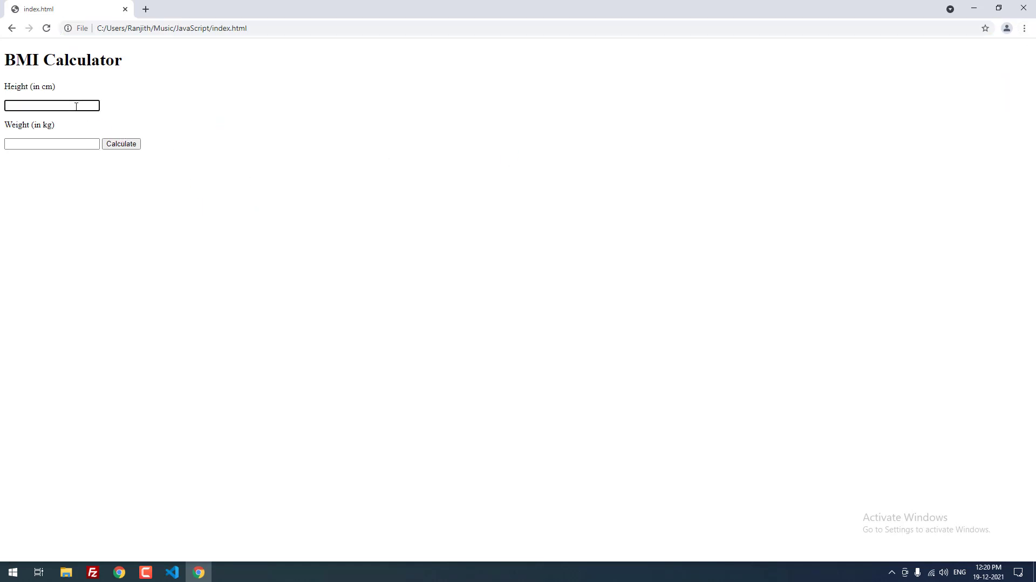
type("16")
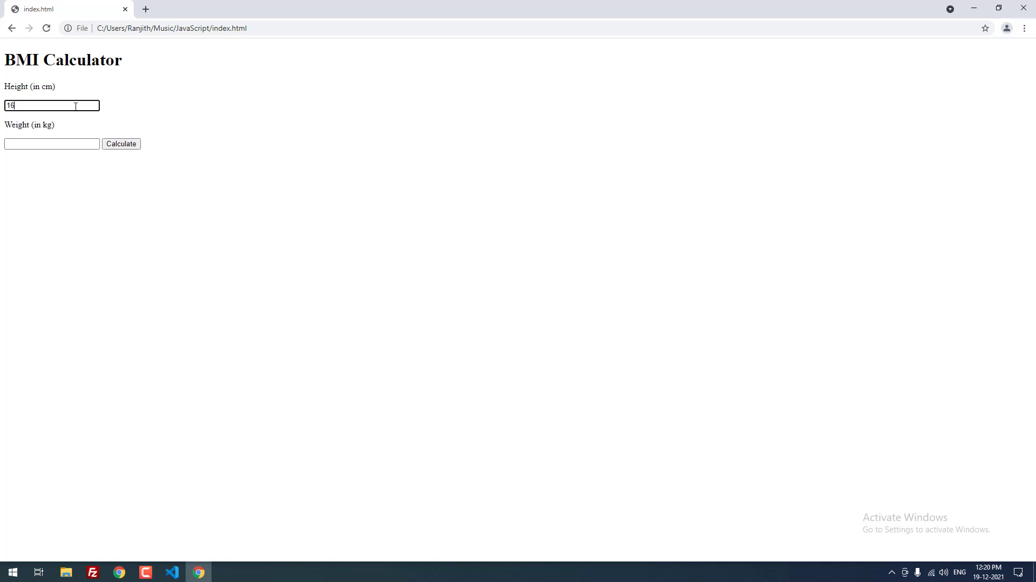
left_click(51, 144)
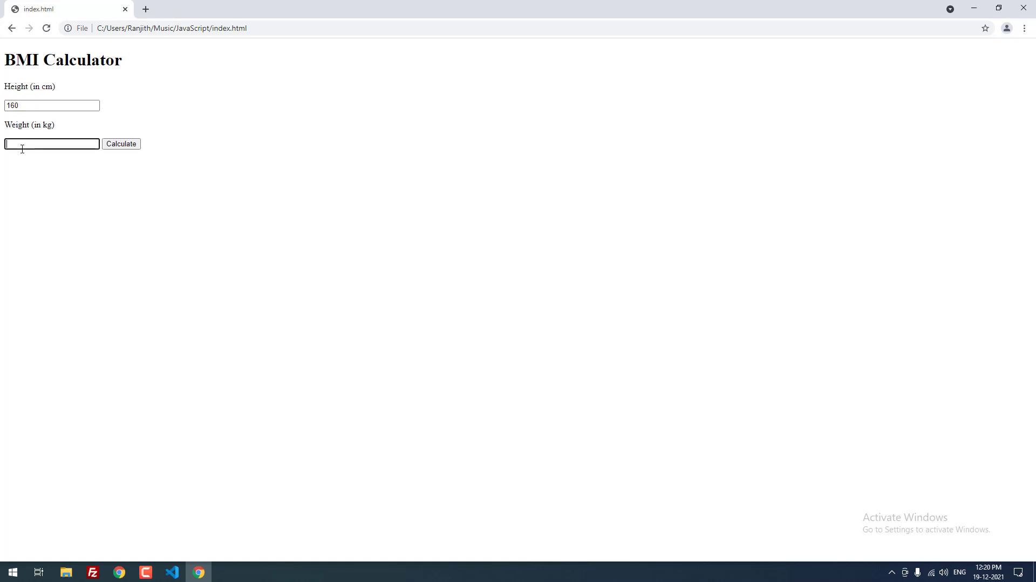
type("70")
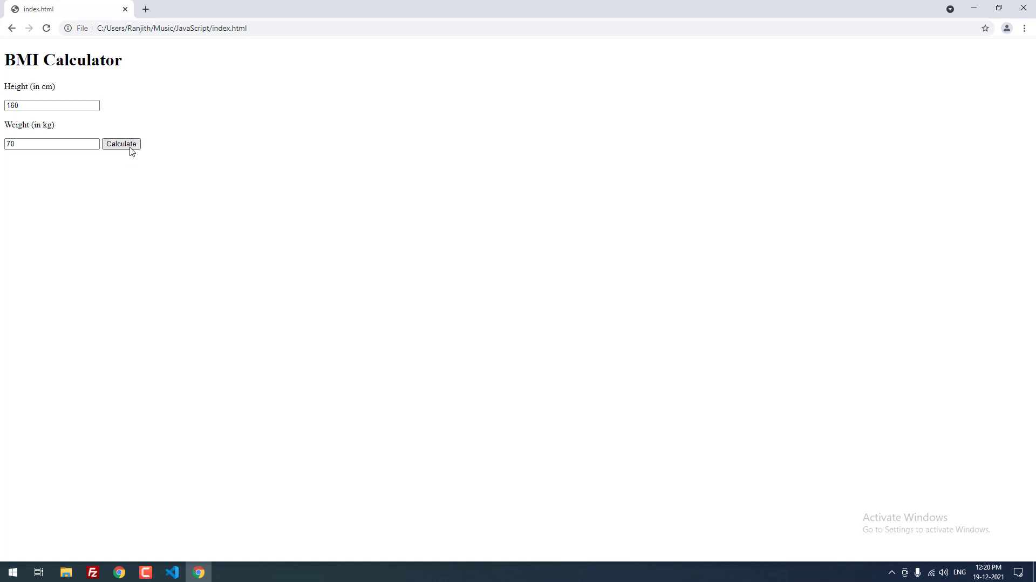
left_click(120, 144)
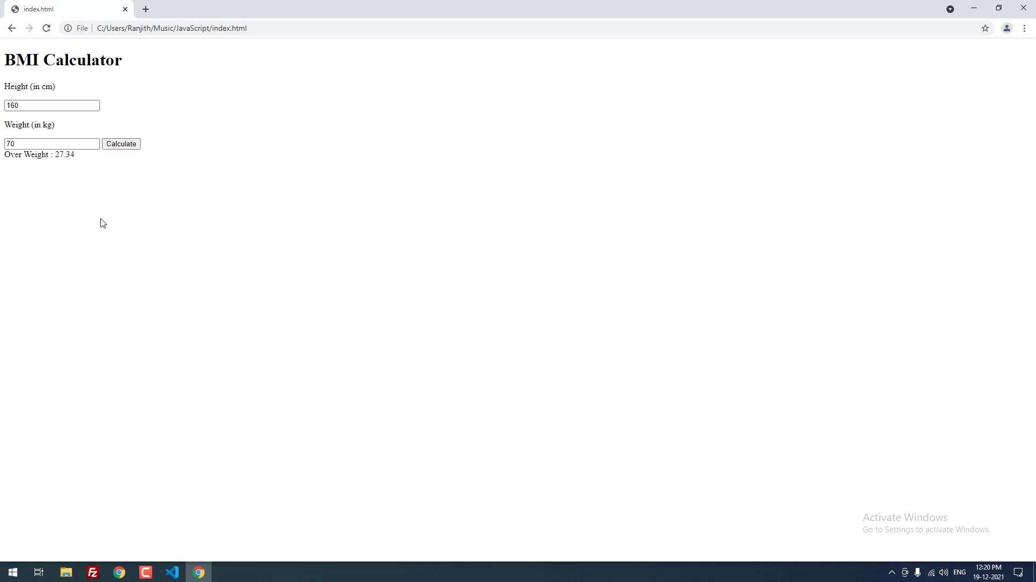
mouse_move(92, 159)
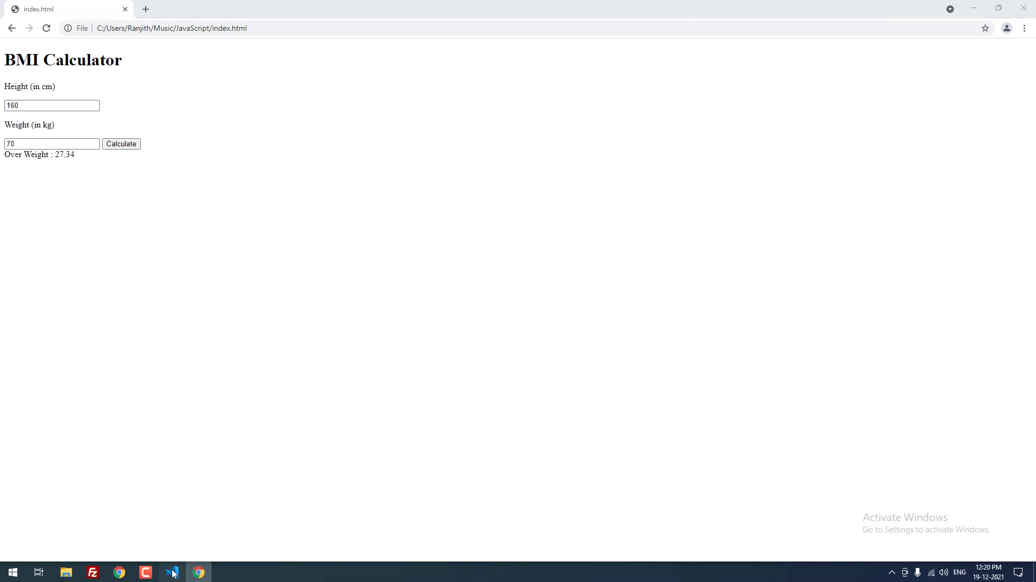
left_click(172, 572)
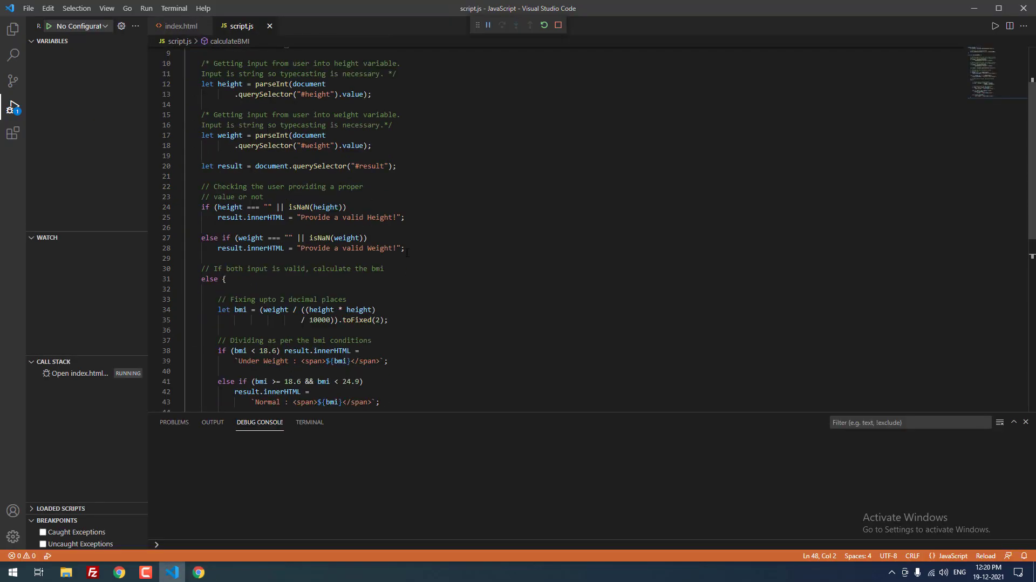
scroll("down", 3)
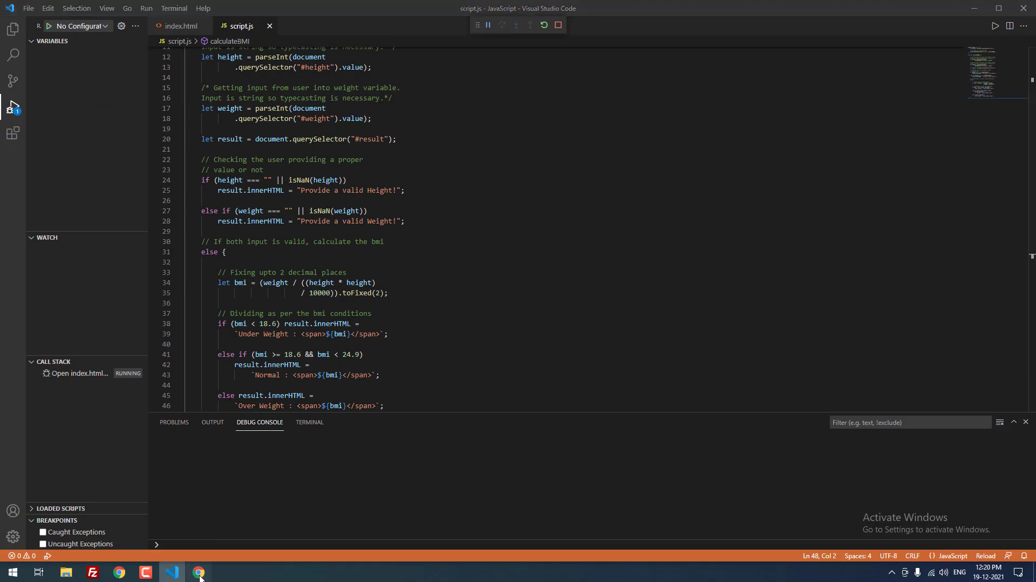
left_click(198, 572)
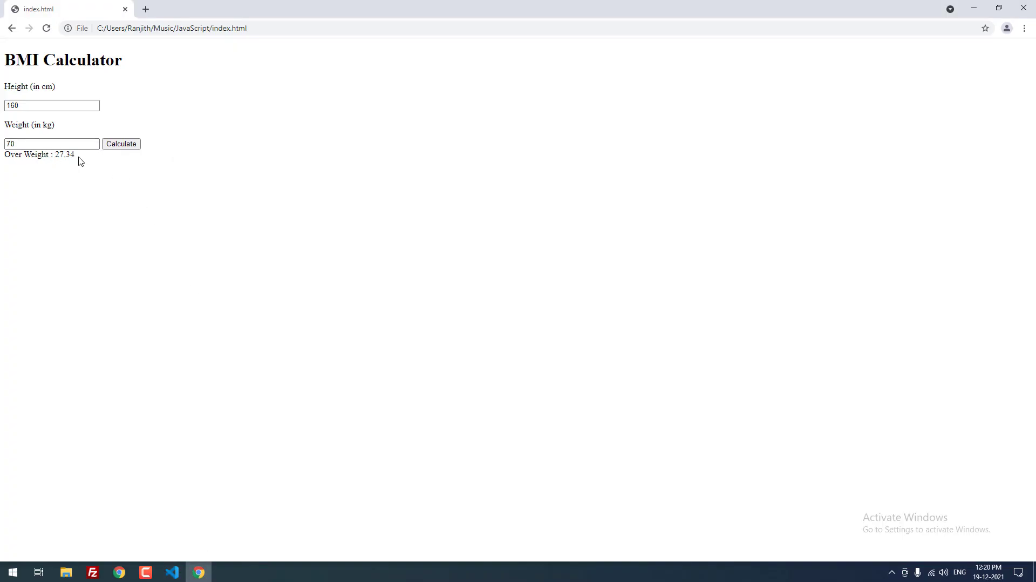
mouse_move(64, 172)
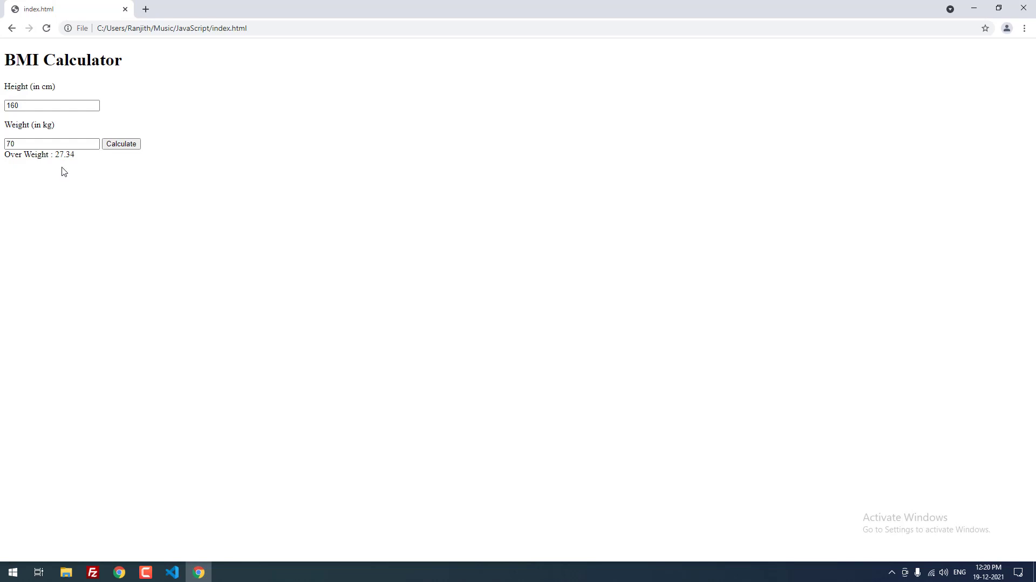
mouse_move(55, 163)
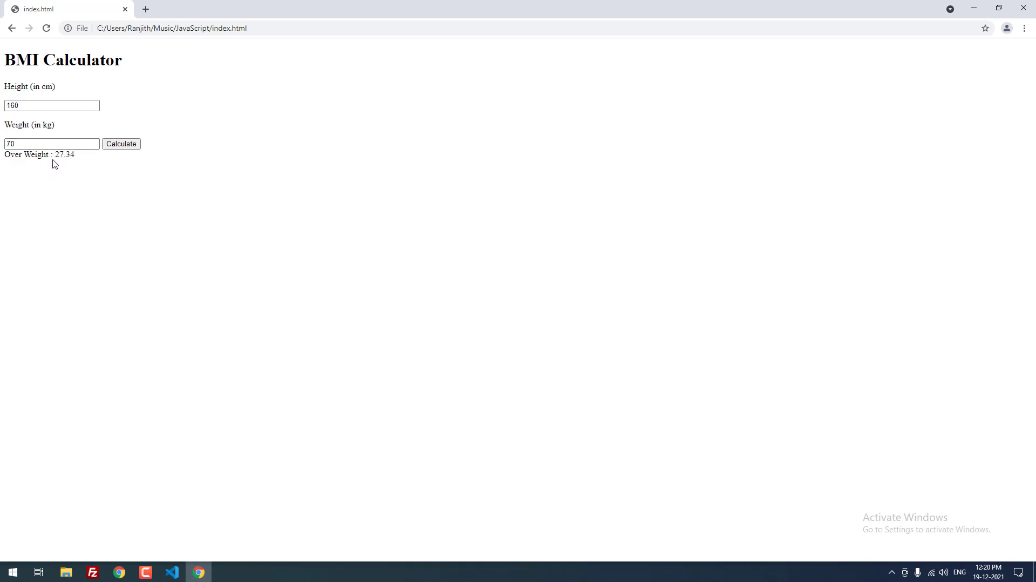
mouse_move(134, 543)
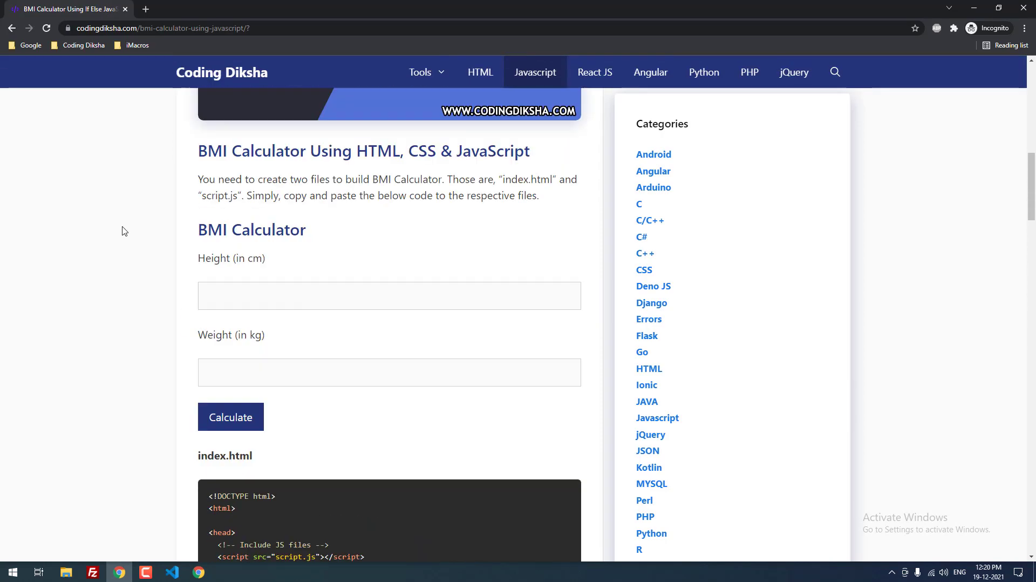
Step: Scroll the tutorial page back up to the article title and BMI formula
scroll("up", 3)
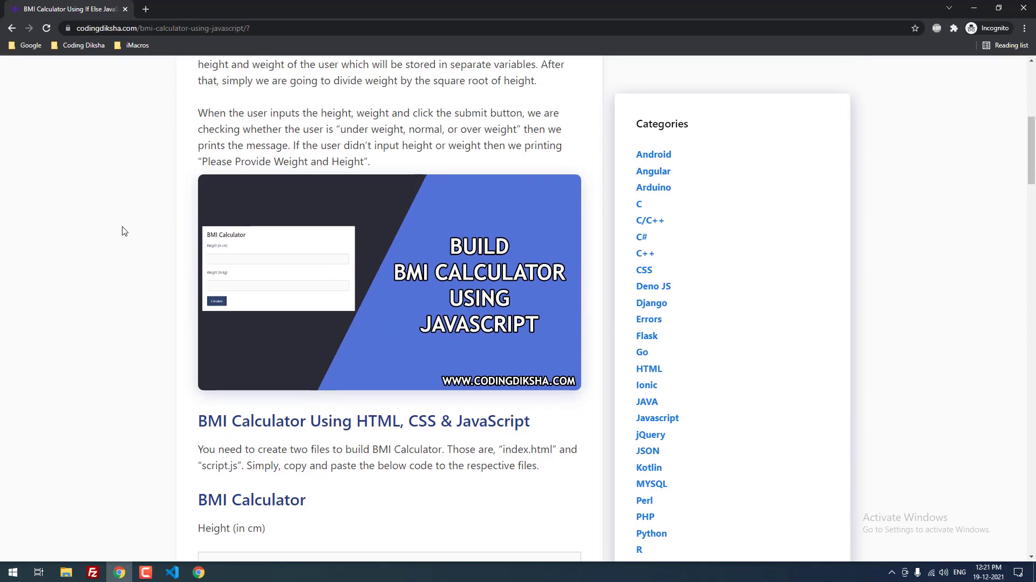
scroll("up", 3)
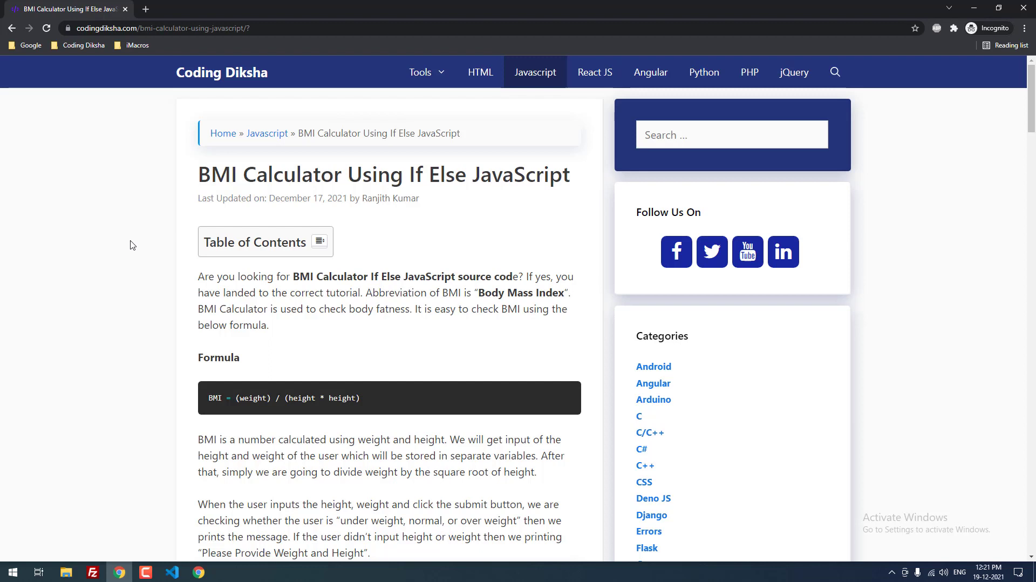
mouse_move(860, 225)
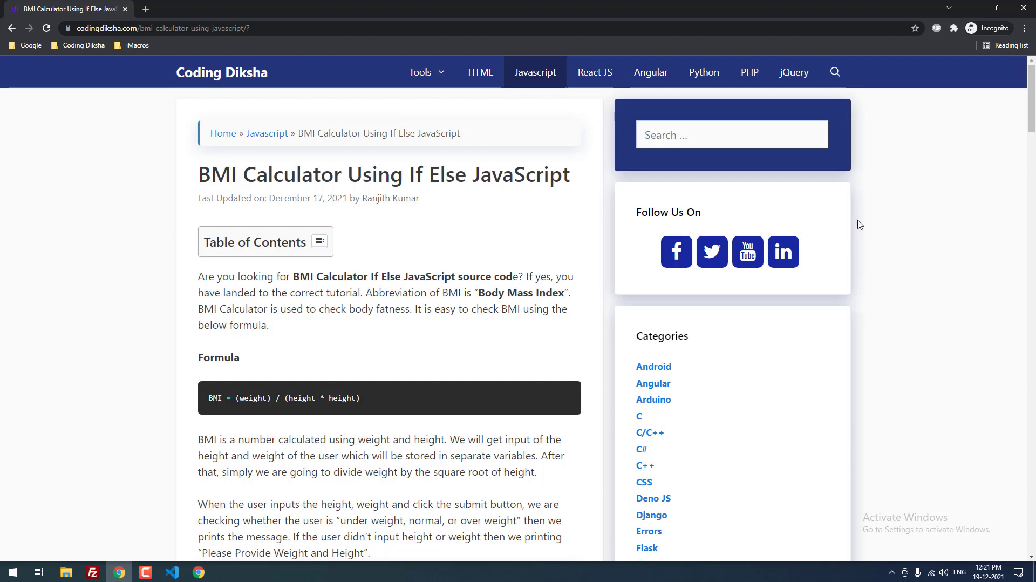